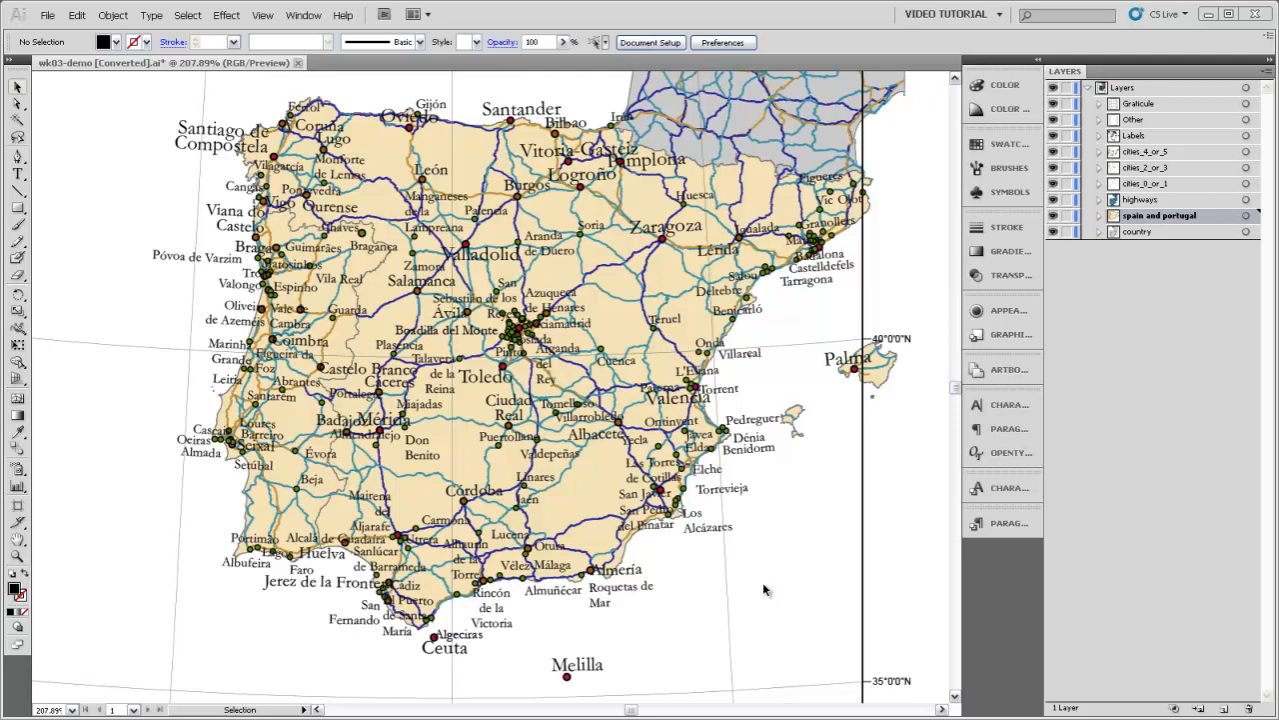
{"action": "mouse_move", "coordinate": [612, 559]}
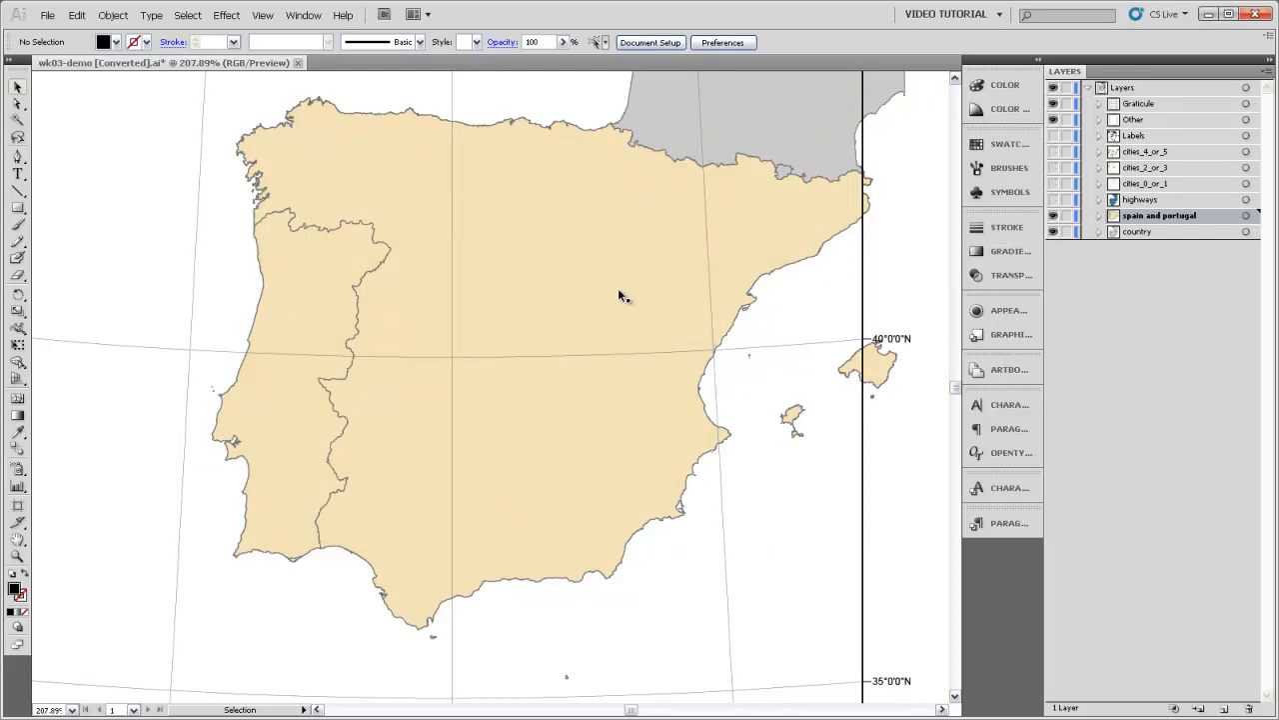
{"action": "mouse_move", "coordinate": [18, 103]}
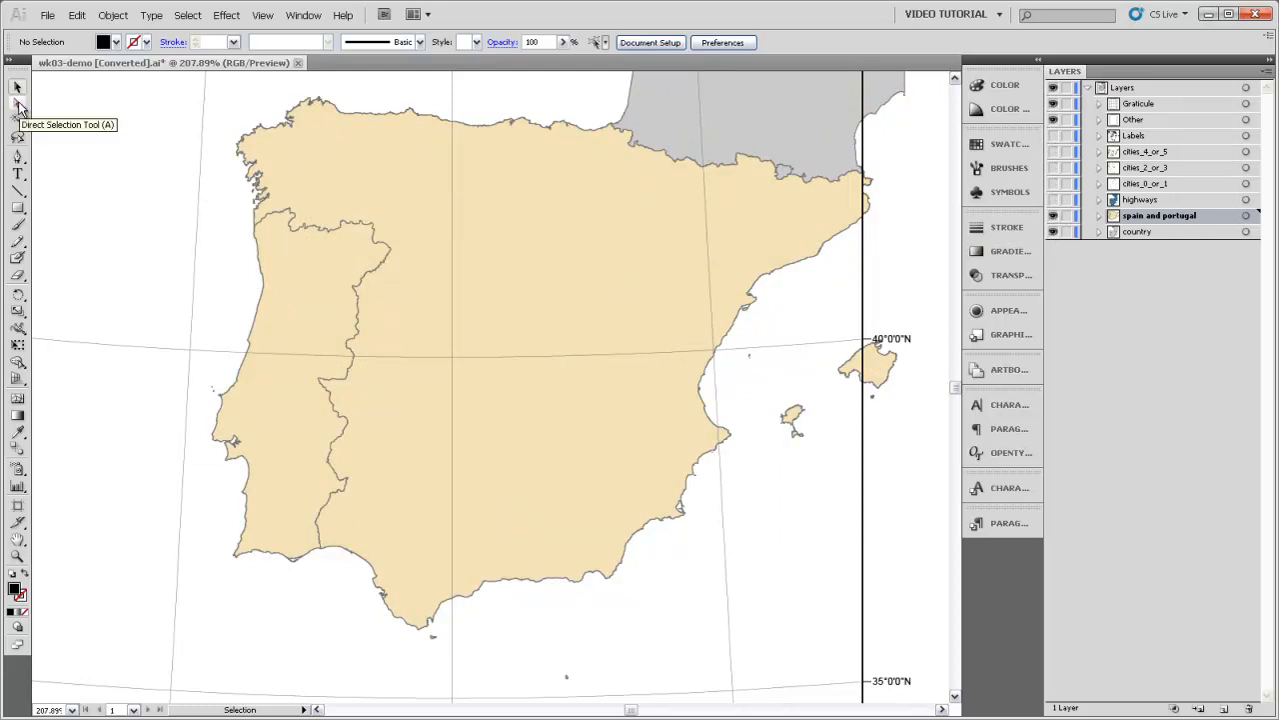
Switch to the Direct Selection Tool and zoom in close on the northern coastline
{"action": "left_click", "coordinate": [17, 107]}
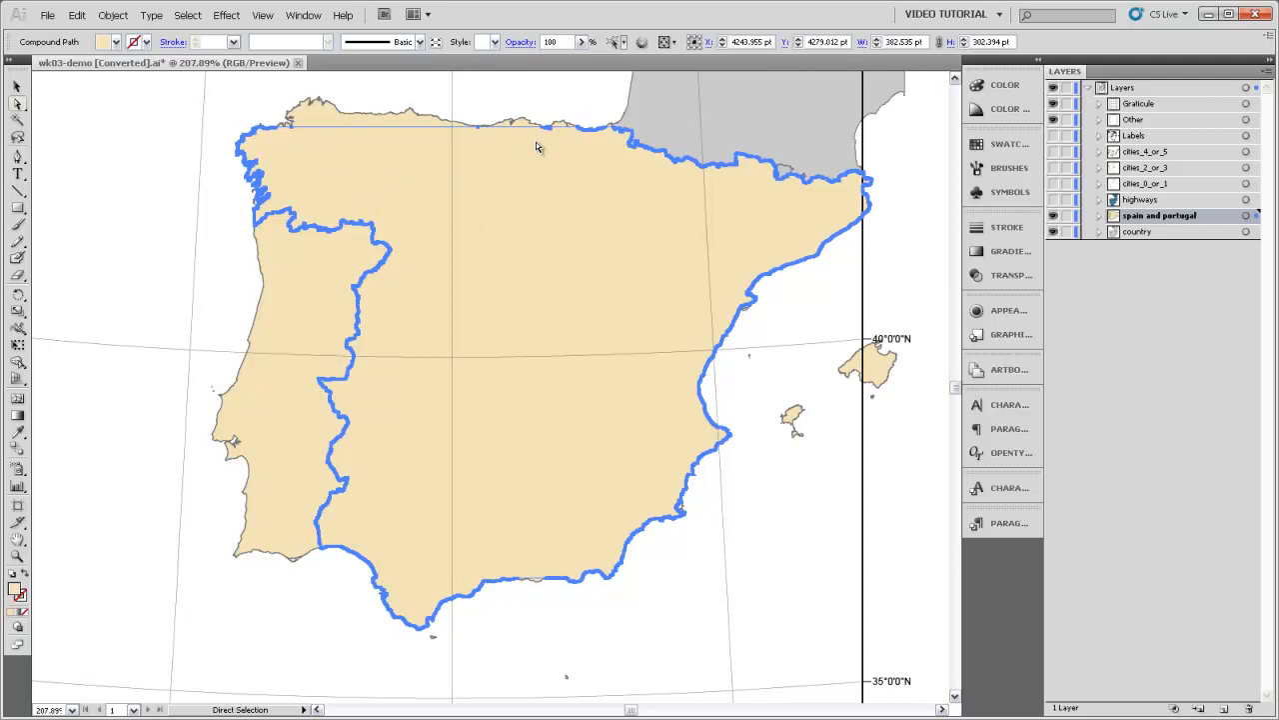
{"action": "mouse_move", "coordinate": [290, 147]}
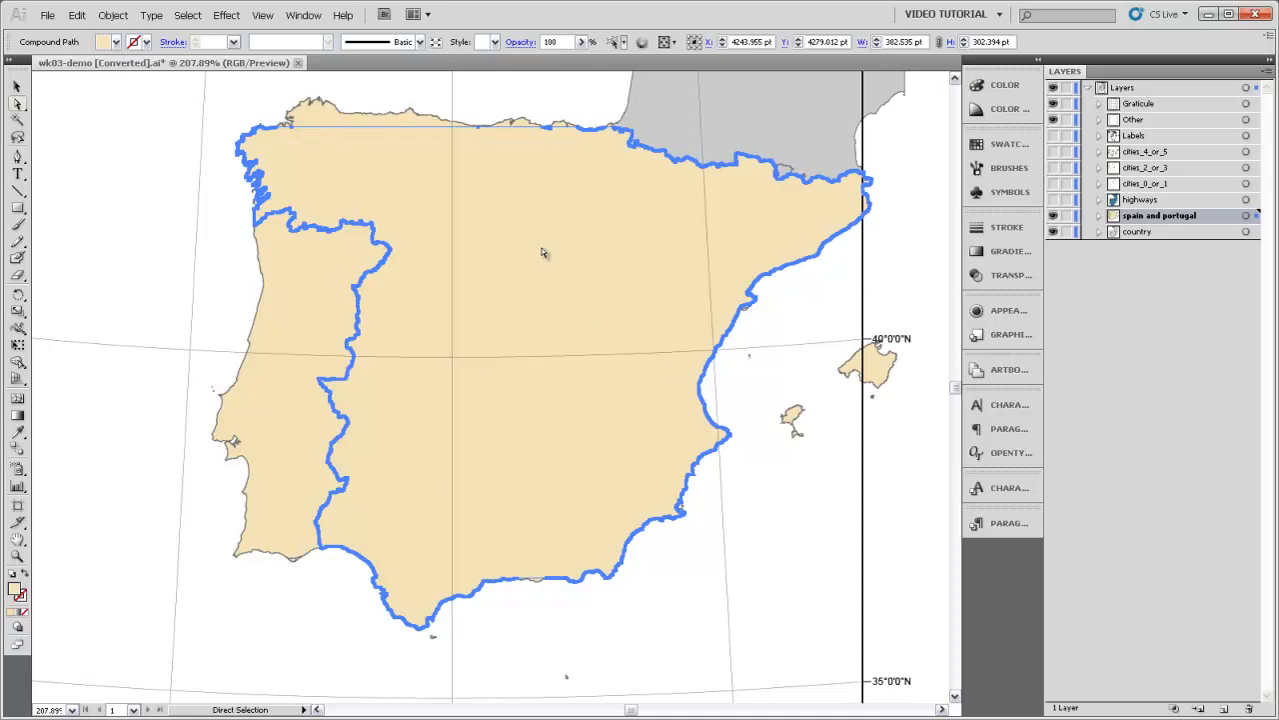
{"action": "mouse_move", "coordinate": [437, 135]}
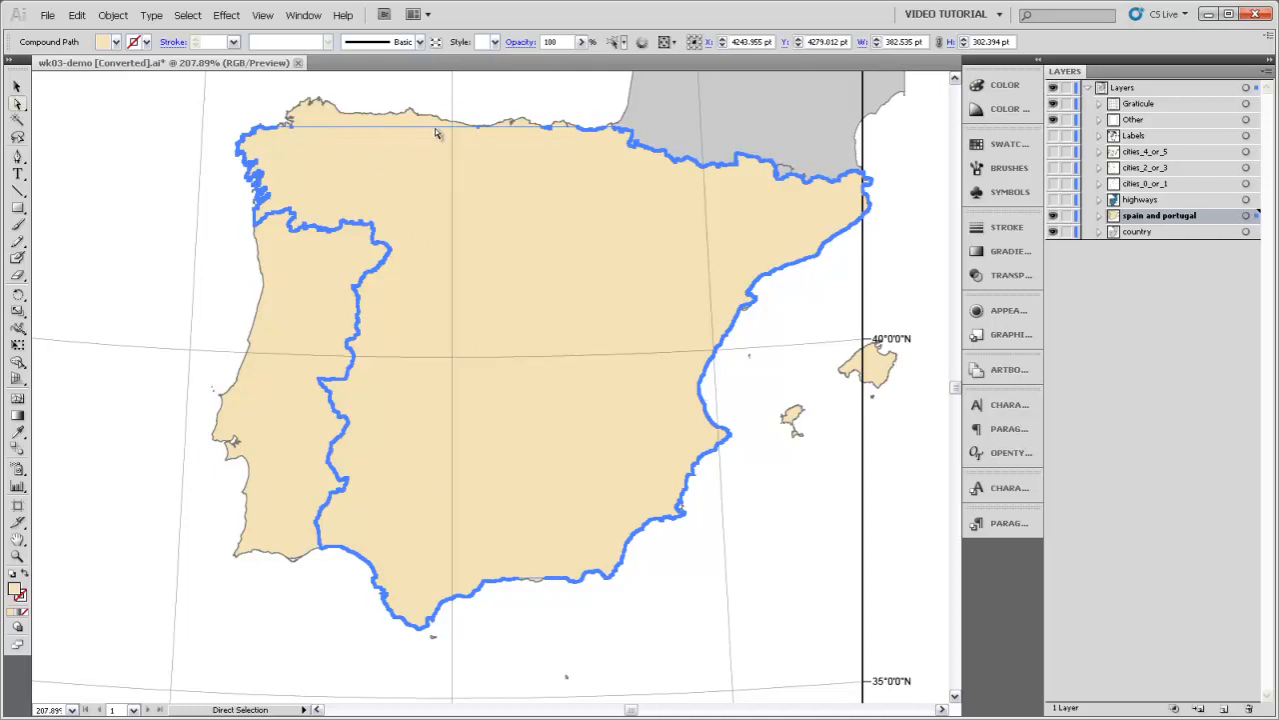
{"action": "mouse_move", "coordinate": [511, 143]}
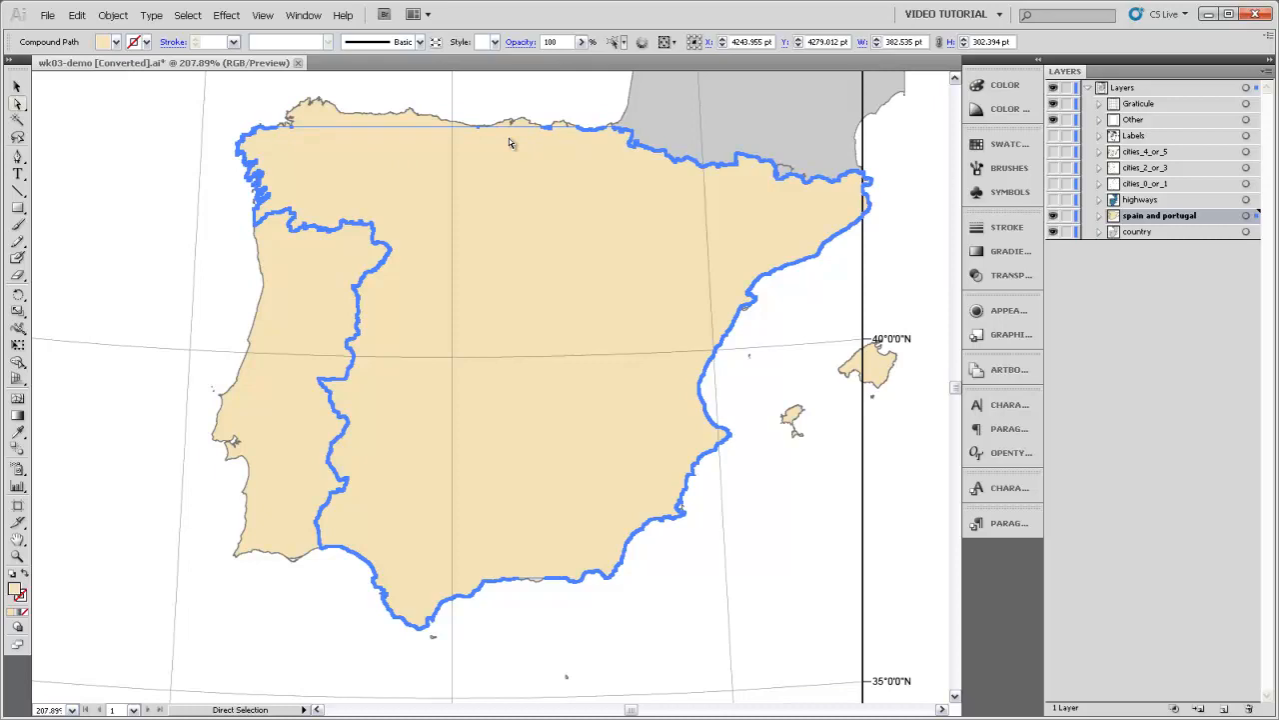
{"action": "mouse_move", "coordinate": [535, 138]}
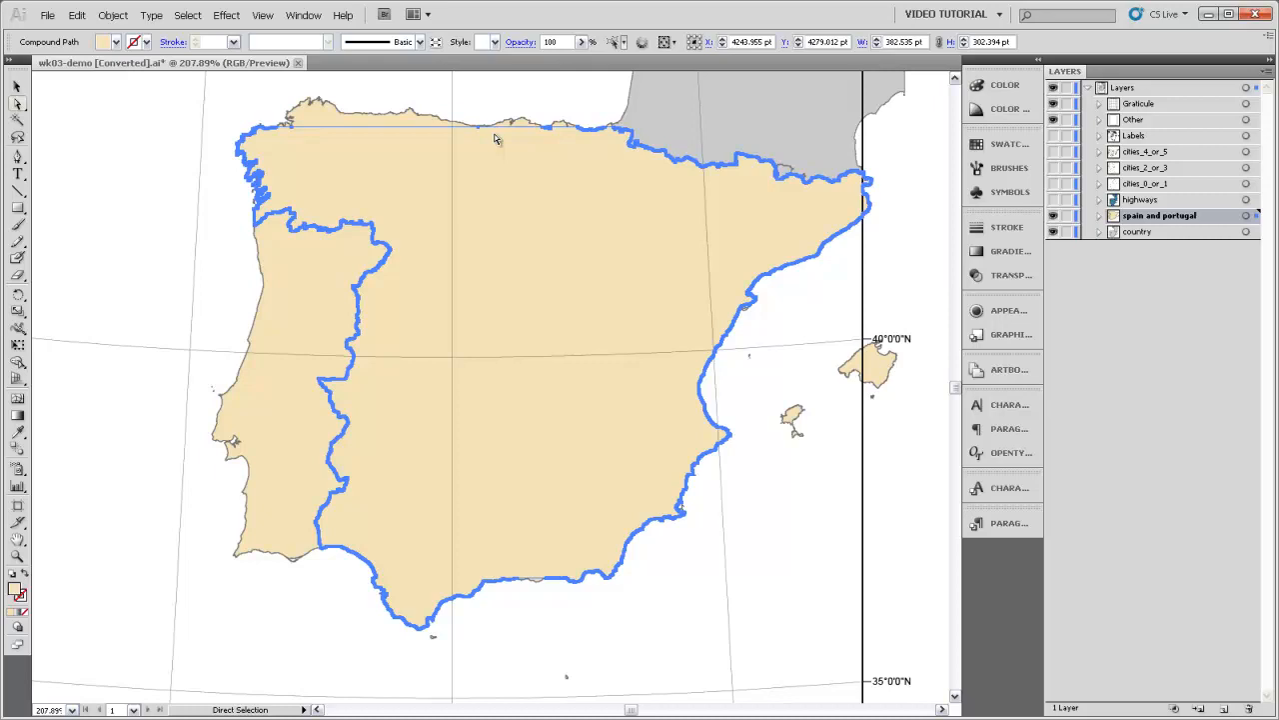
{"action": "mouse_move", "coordinate": [430, 135]}
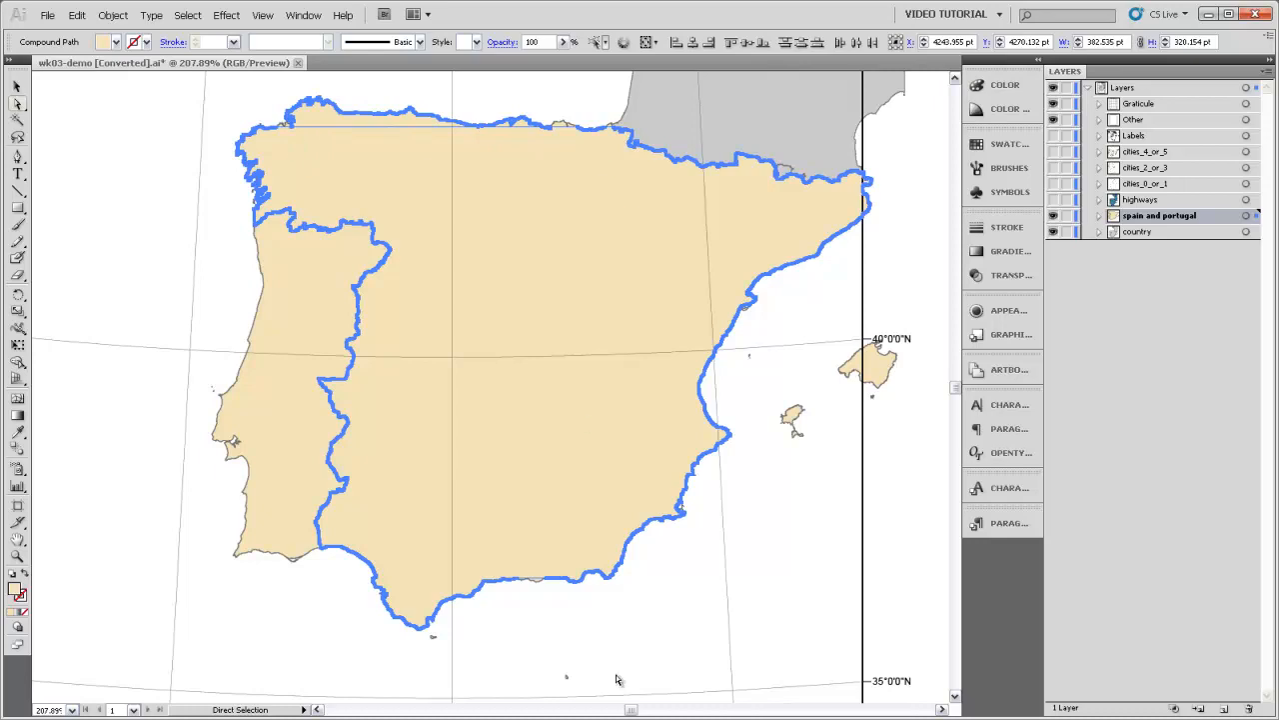
{"action": "left_click", "coordinate": [576, 607]}
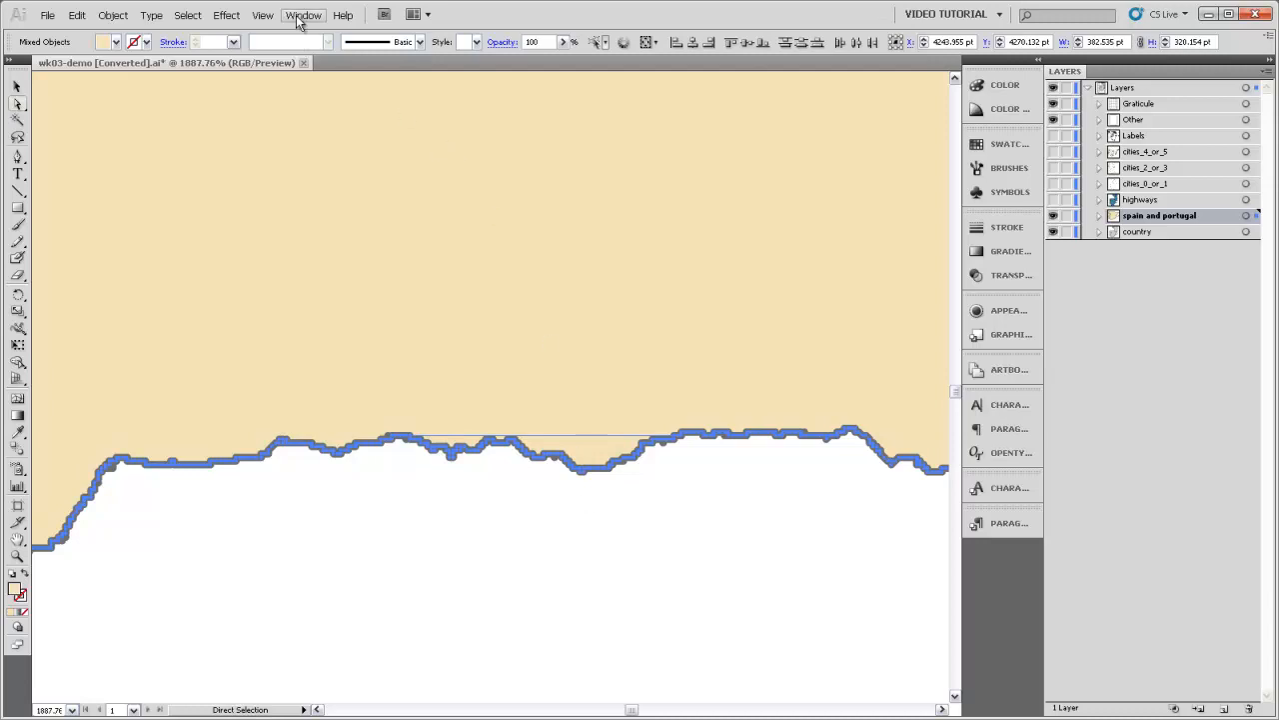
Show the Pathfinder panel and pan the map to view the whole peninsula
{"action": "left_click", "coordinate": [303, 14]}
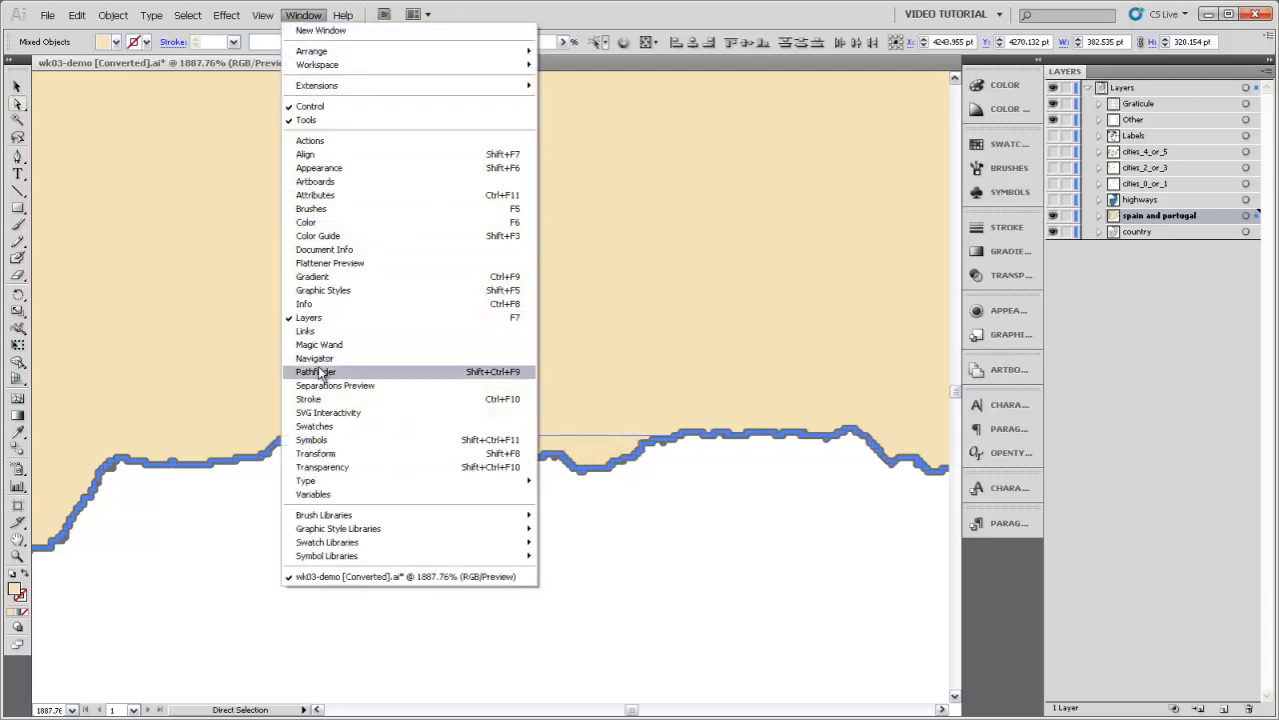
{"action": "left_click", "coordinate": [315, 370]}
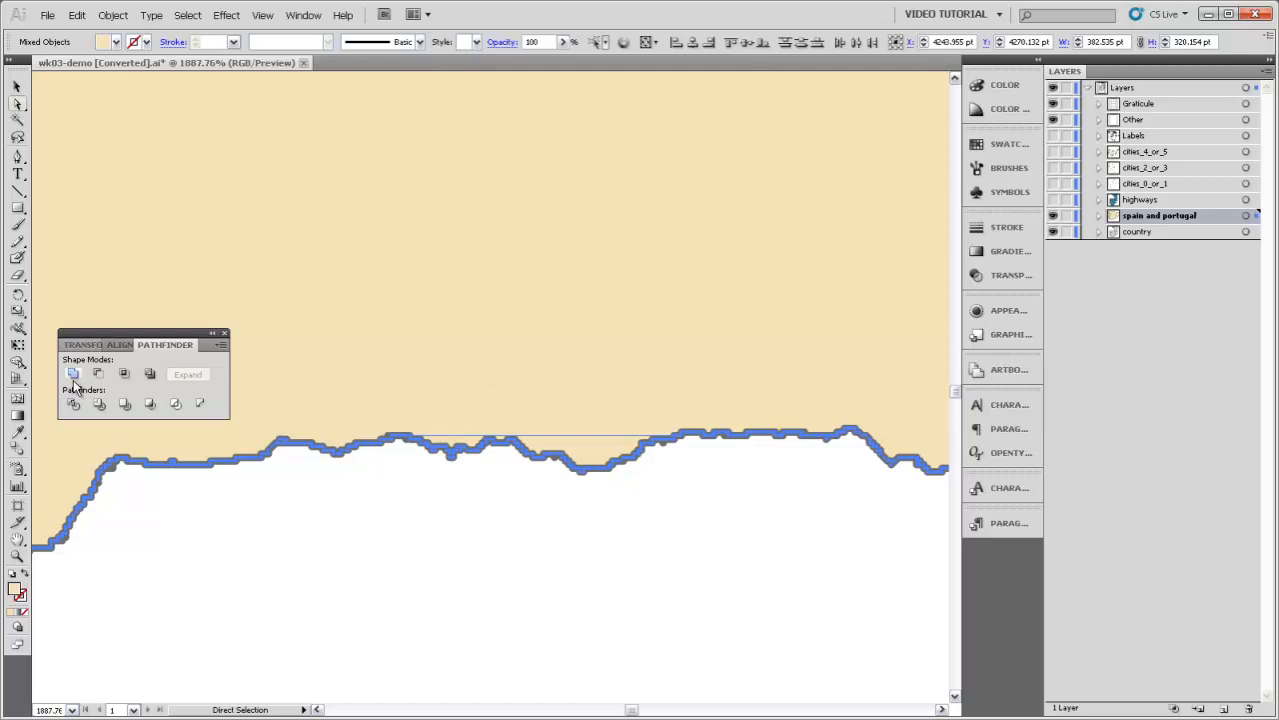
{"action": "mouse_move", "coordinate": [74, 374]}
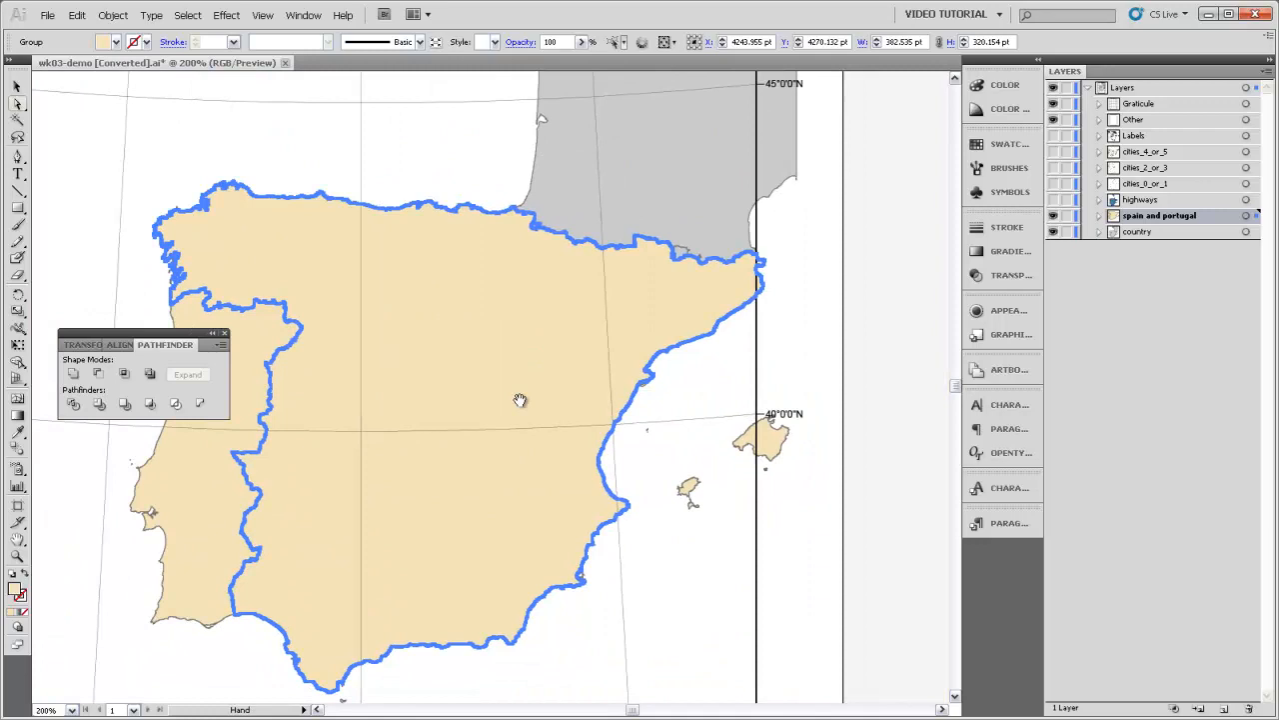
{"action": "left_click_drag", "start_coordinate": [520, 400], "coordinate": [417, 378]}
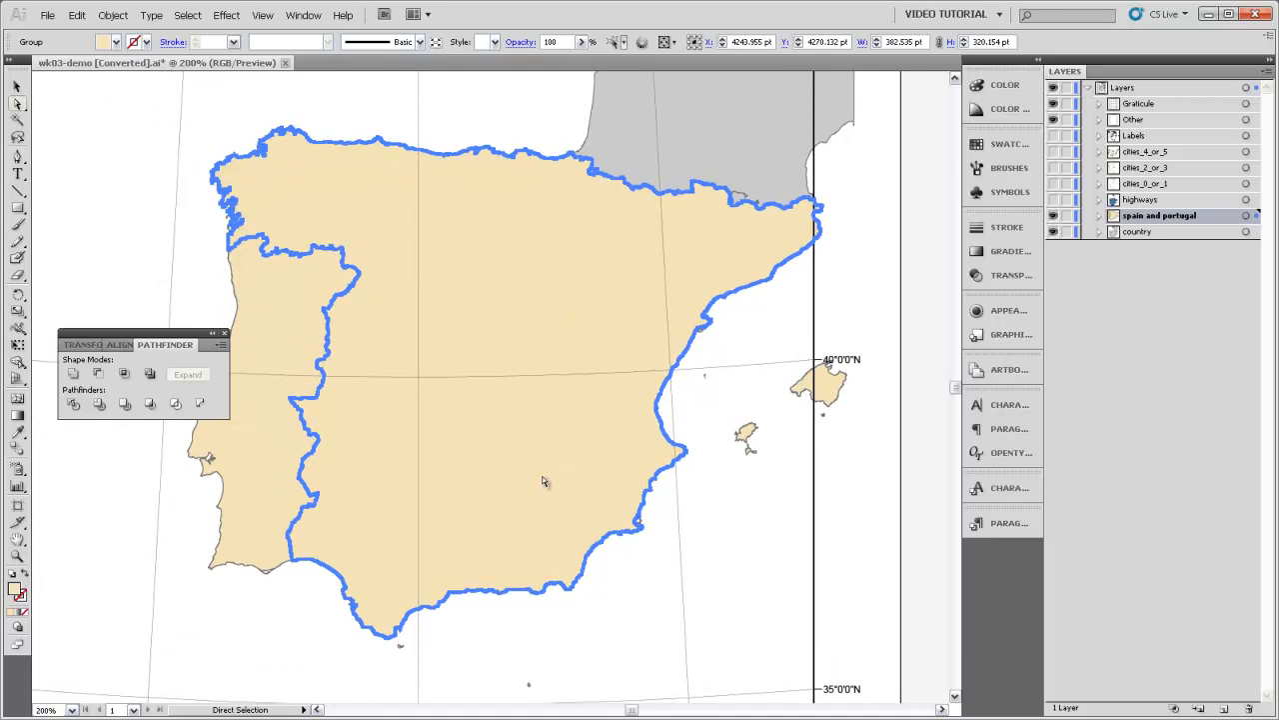
{"action": "mouse_move", "coordinate": [529, 448]}
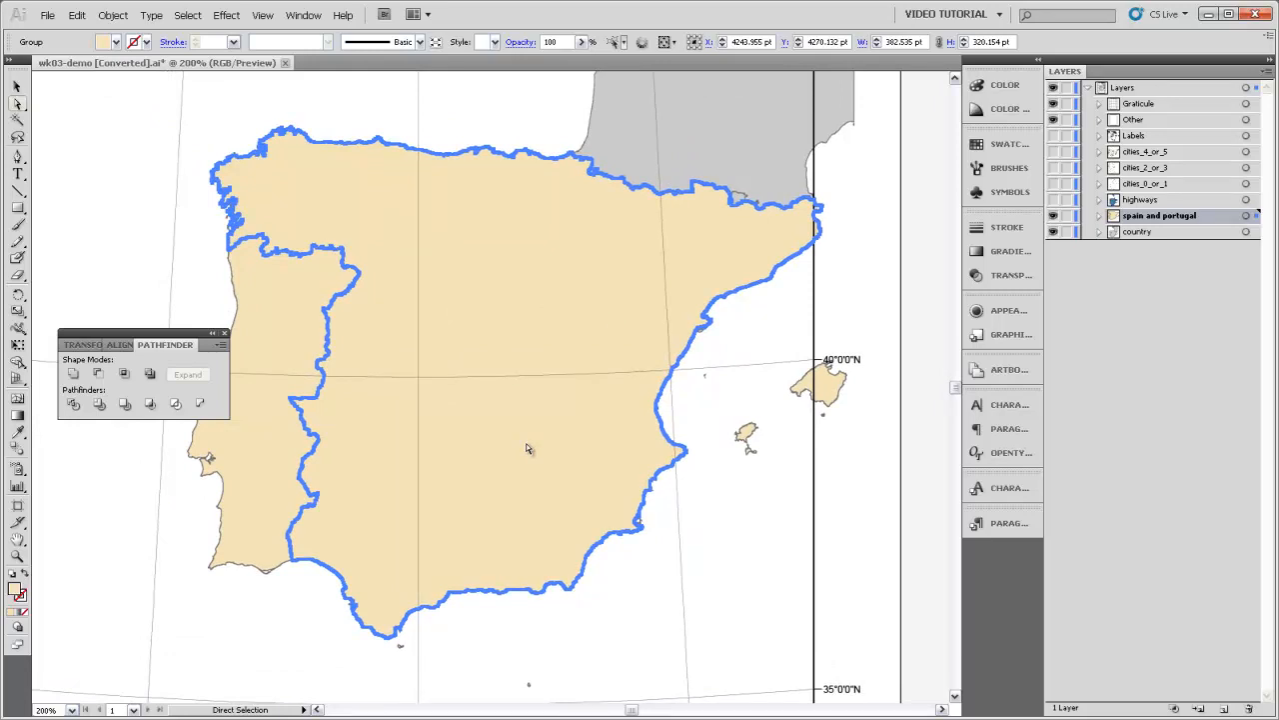
Start an Inner Glow with preview on and Normal blending, then choose its colour
{"action": "left_click", "coordinate": [226, 14]}
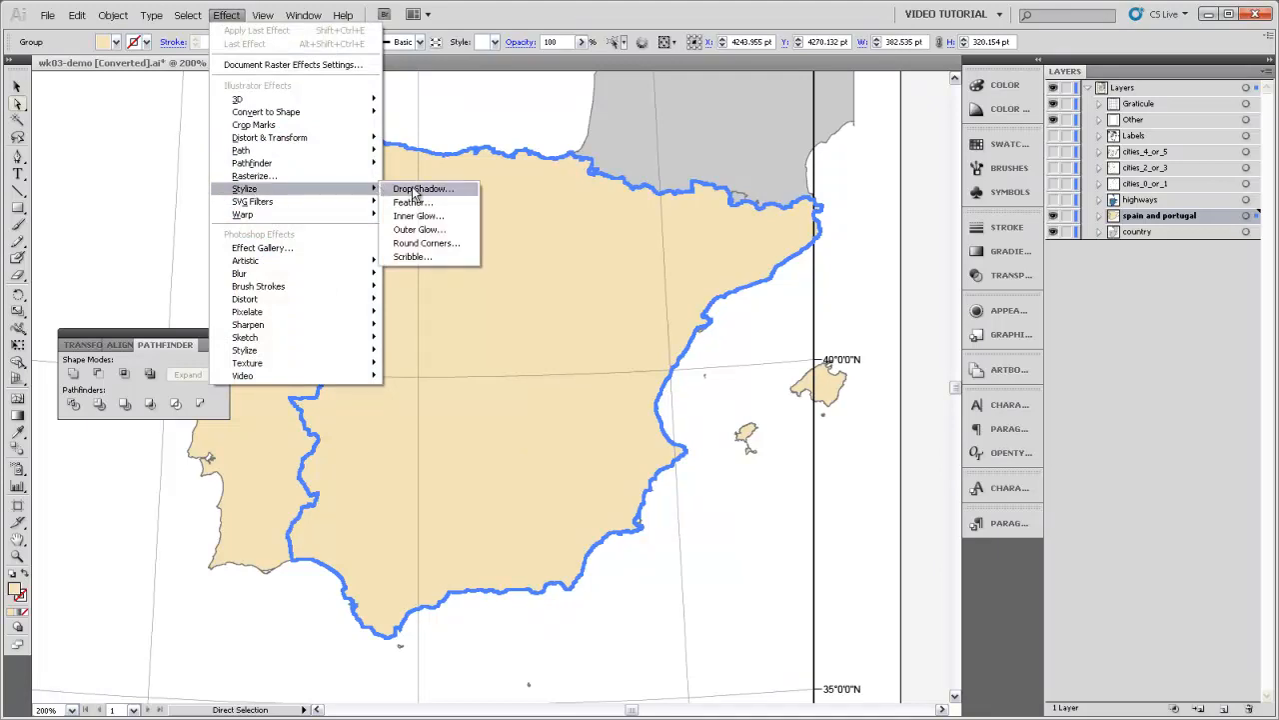
{"action": "left_click", "coordinate": [417, 216]}
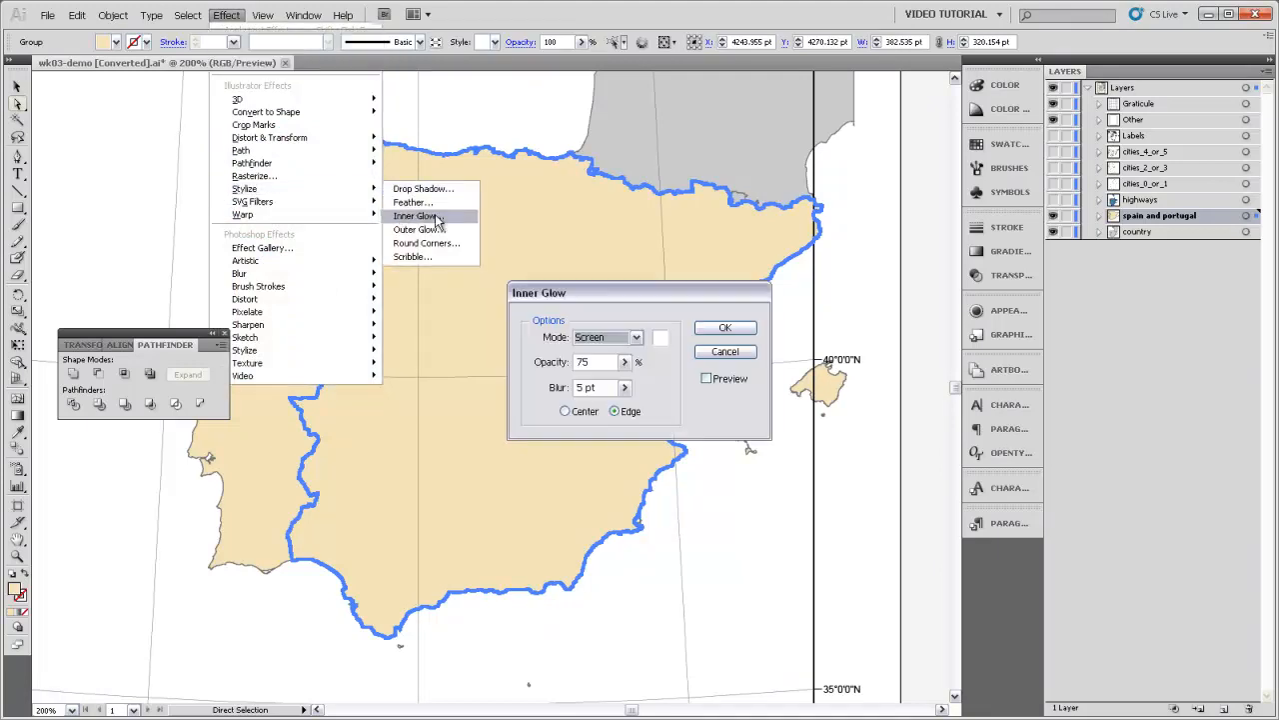
{"action": "left_click", "coordinate": [706, 378]}
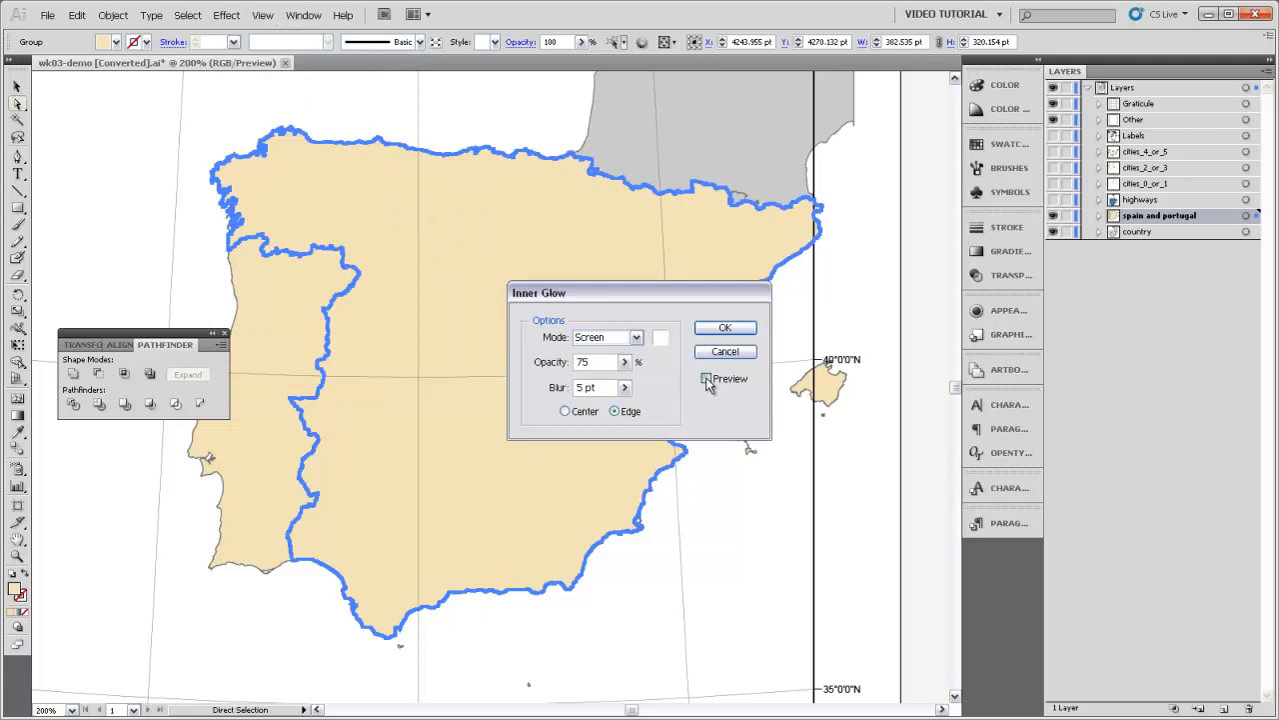
{"action": "left_click", "coordinate": [705, 378]}
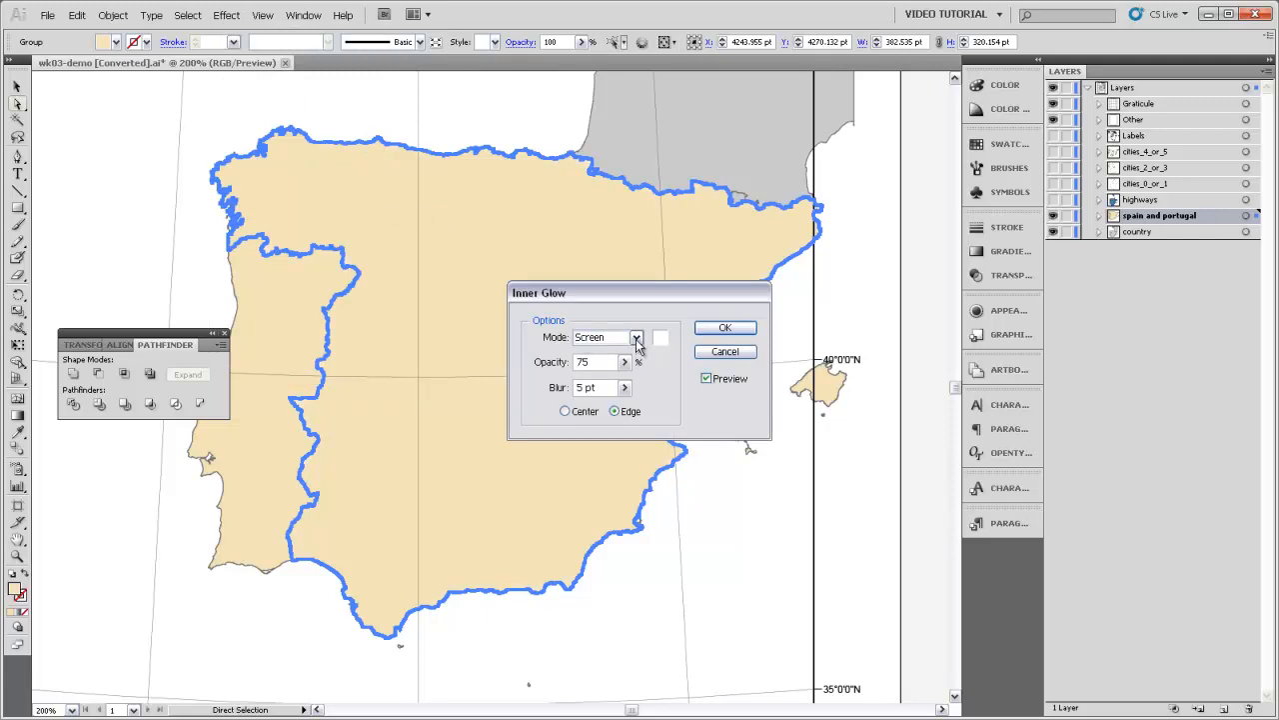
{"action": "left_click", "coordinate": [636, 336]}
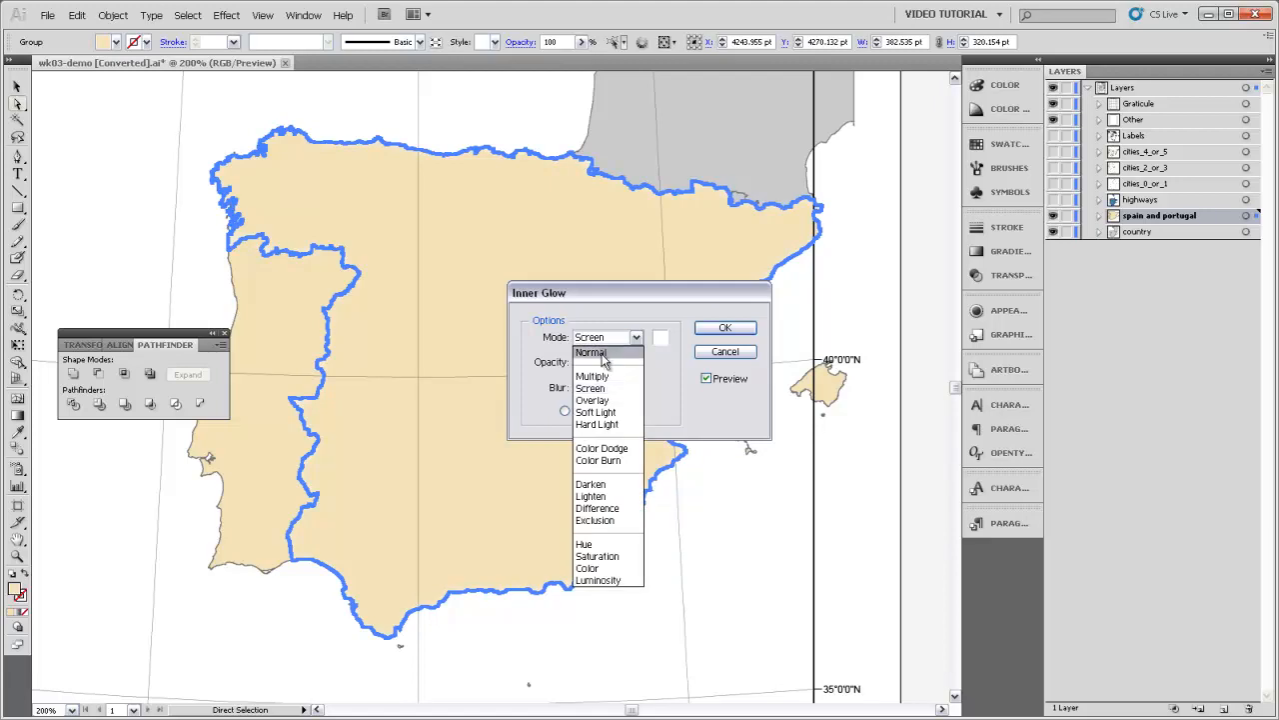
{"action": "mouse_move", "coordinate": [612, 362]}
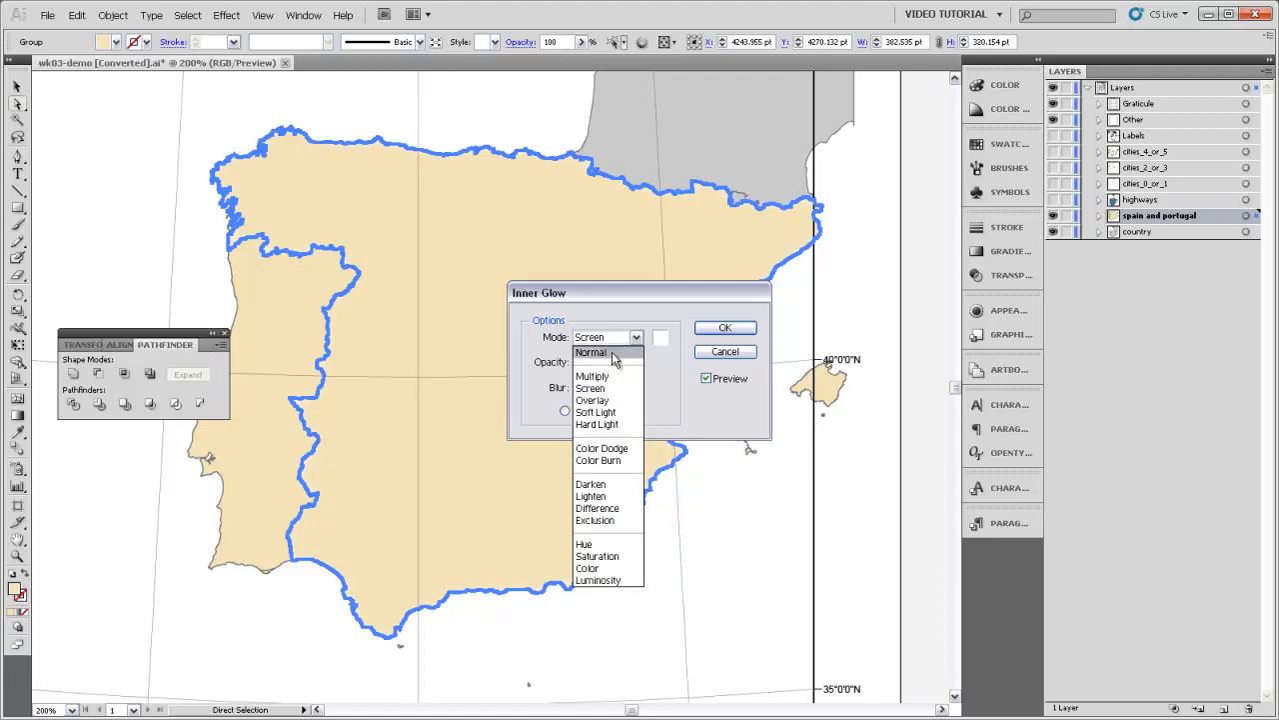
{"action": "left_click", "coordinate": [591, 352]}
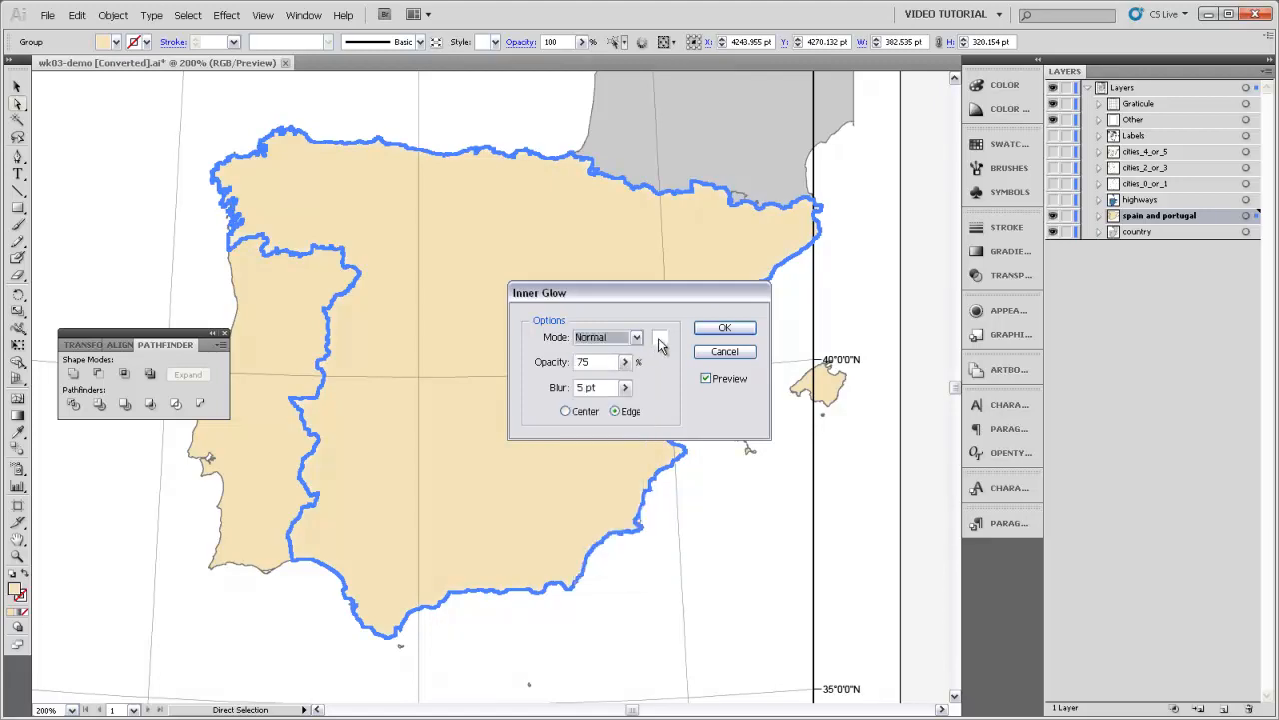
{"action": "left_click", "coordinate": [661, 337]}
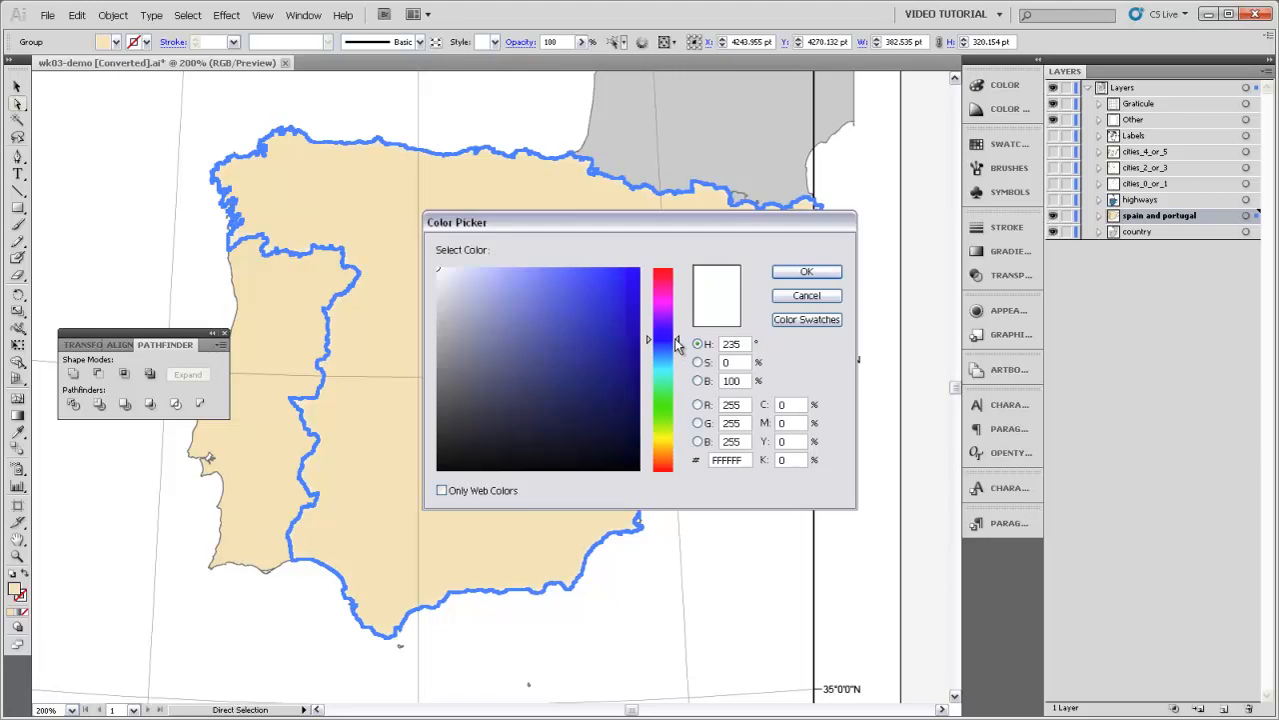
Set the glow to blue 1B2FEA with 12 pt blur, glowing from the Edge
{"action": "left_click", "coordinate": [616, 273]}
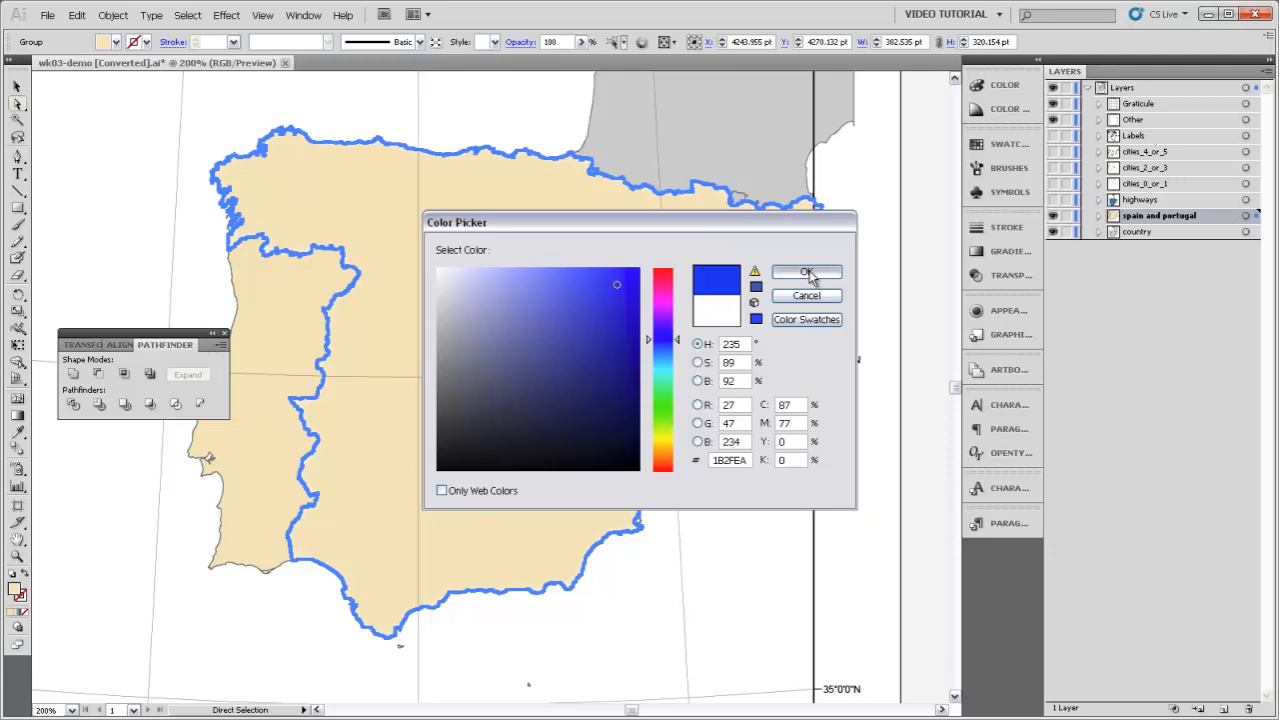
{"action": "left_click", "coordinate": [807, 273]}
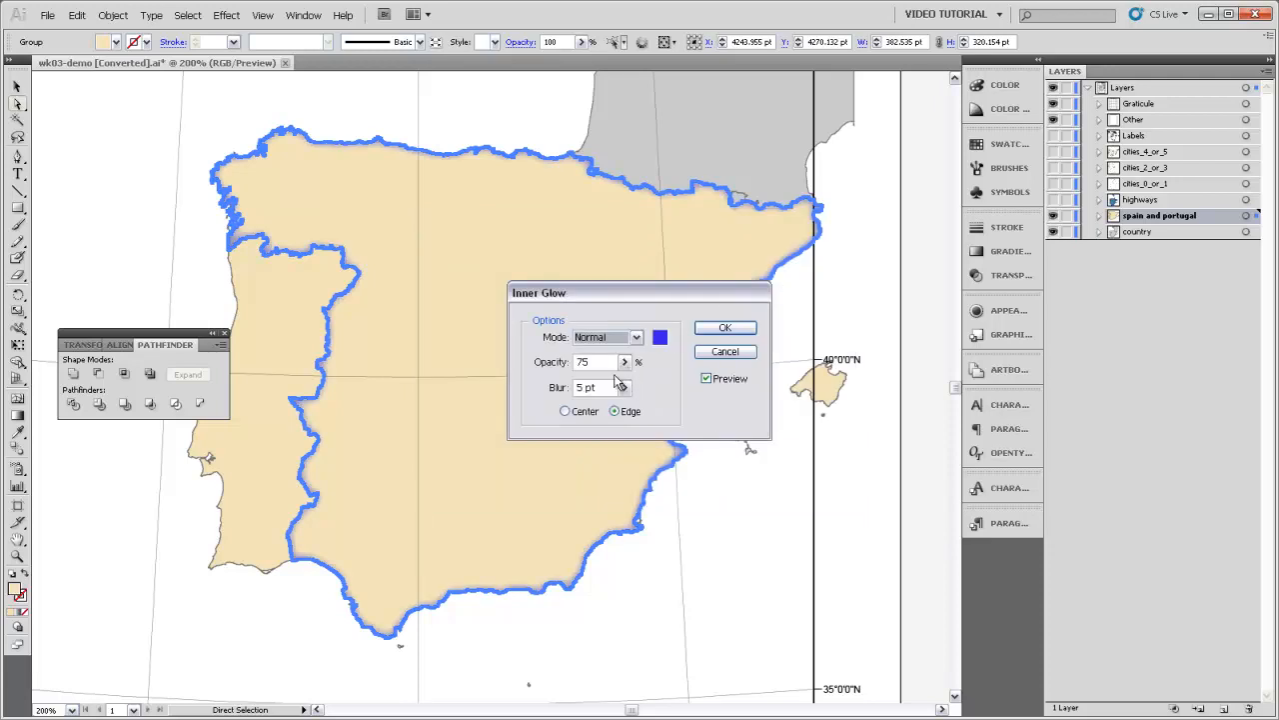
{"action": "mouse_move", "coordinate": [407, 605]}
{"action": "type", "text": "12"}
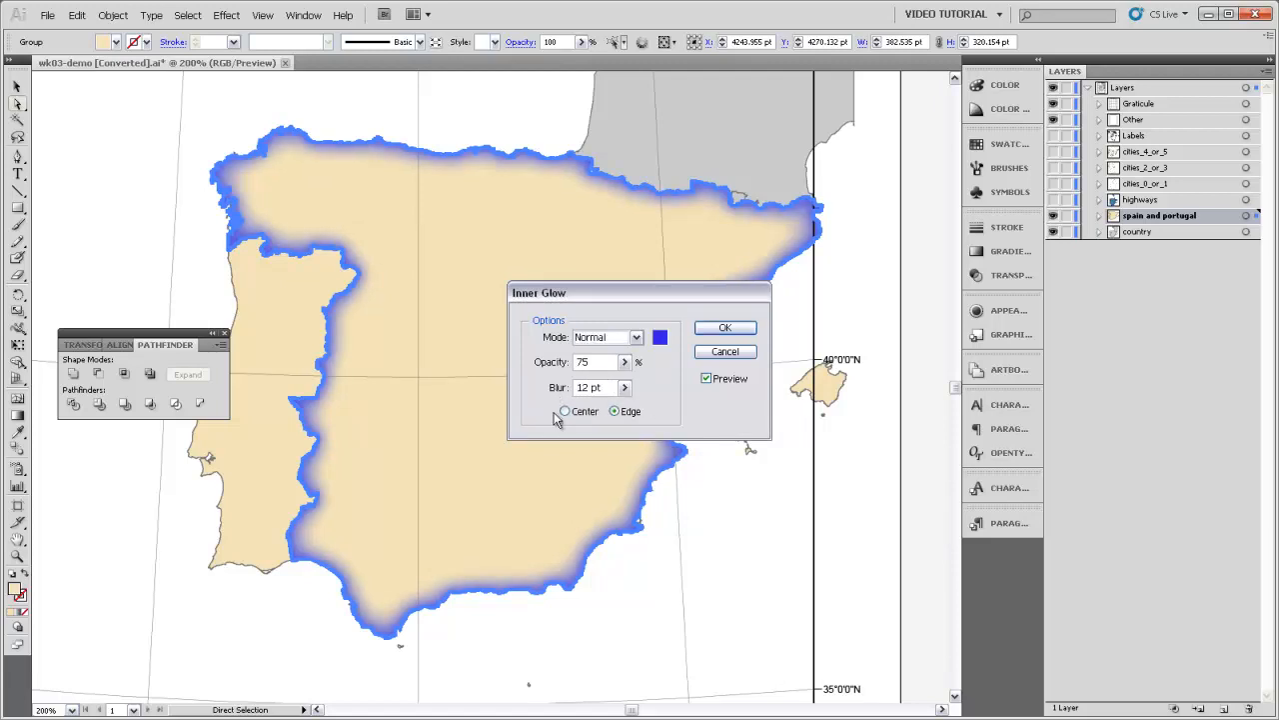
{"action": "left_click", "coordinate": [564, 410]}
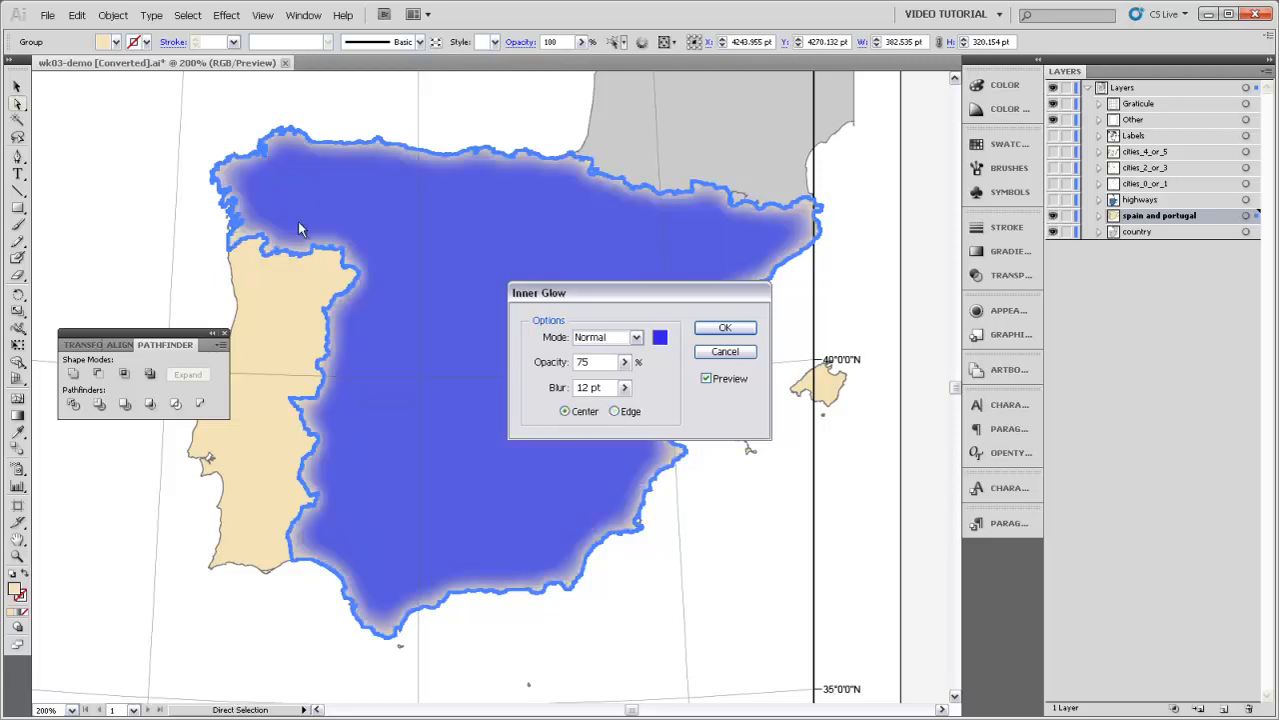
{"action": "left_click", "coordinate": [615, 411]}
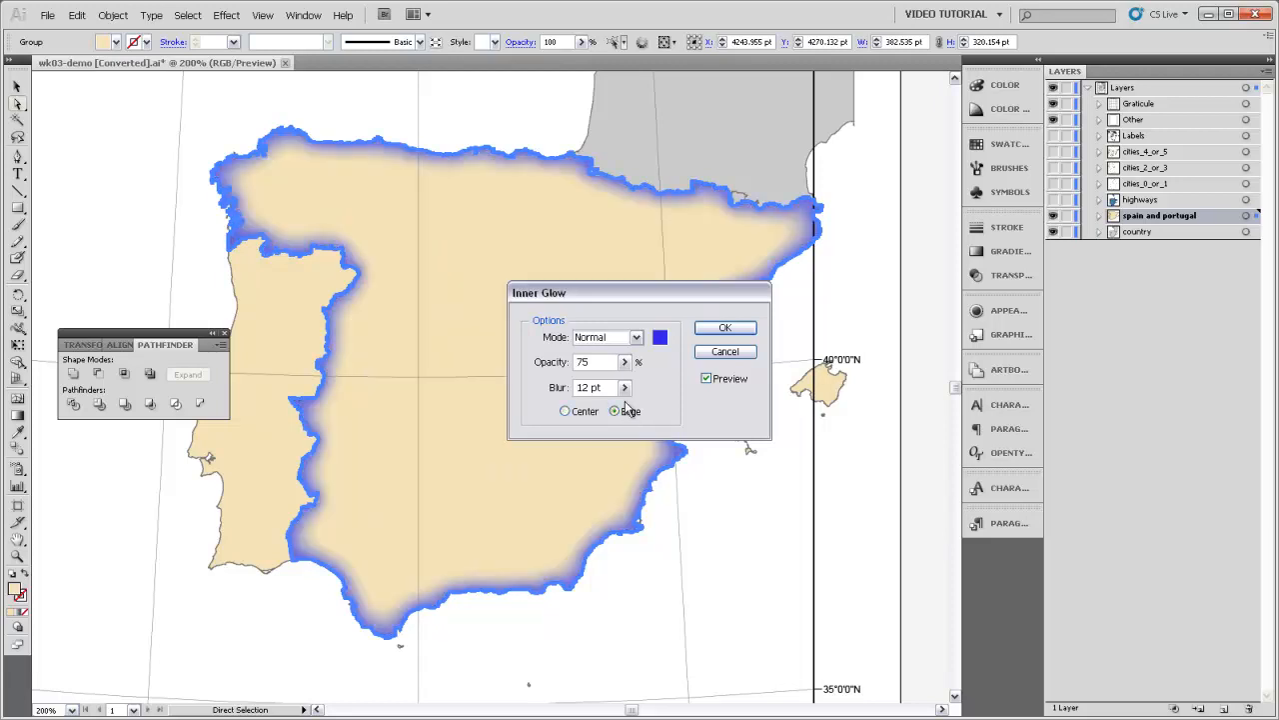
{"action": "left_click", "coordinate": [615, 411]}
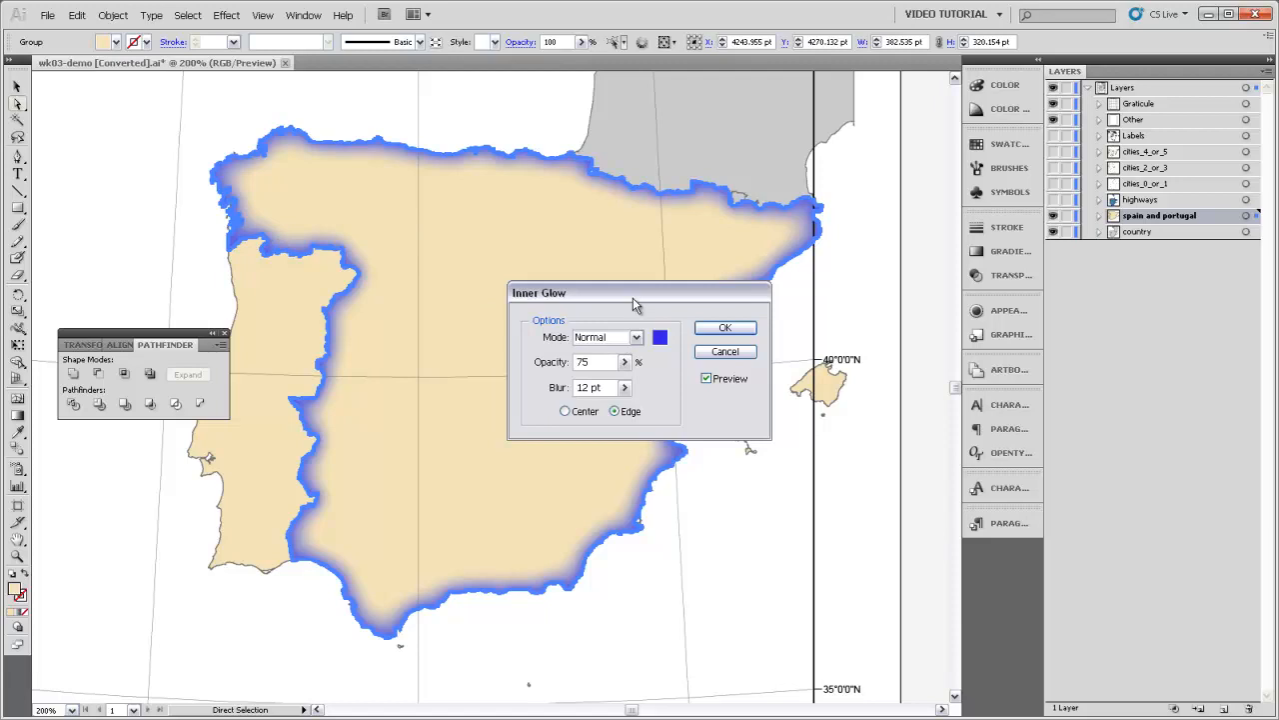
{"action": "mouse_move", "coordinate": [588, 358]}
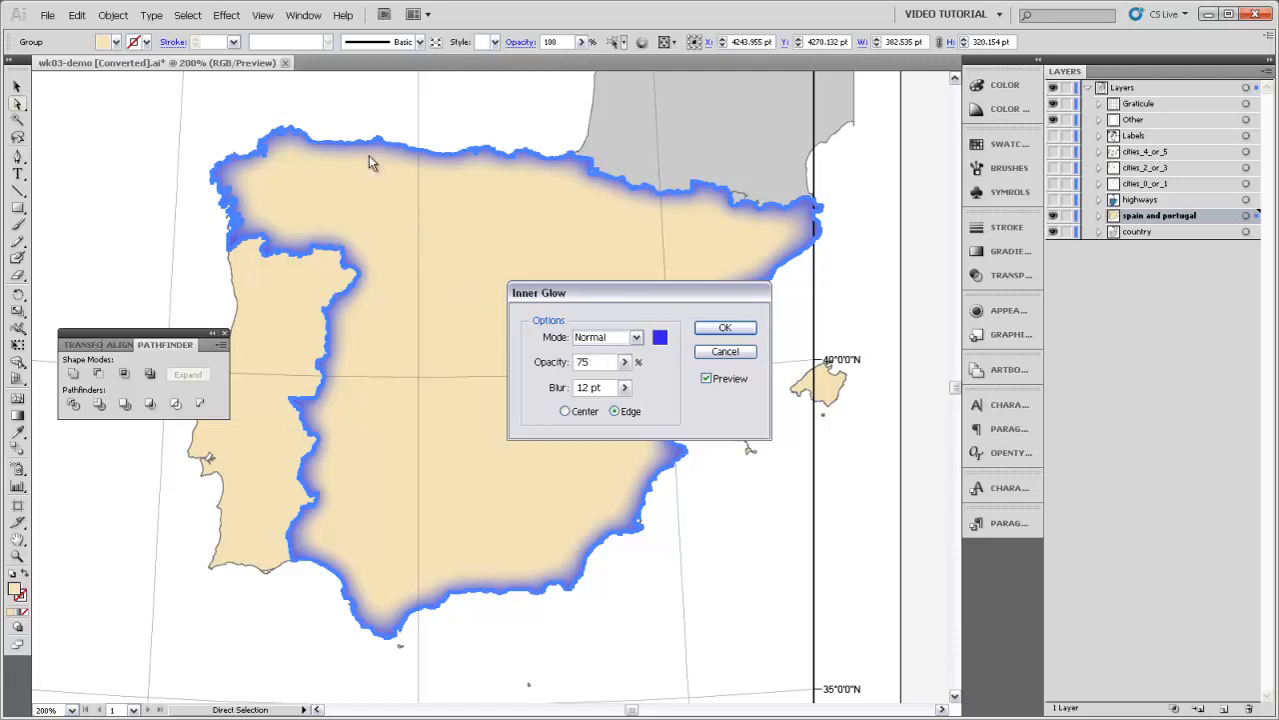
{"action": "mouse_move", "coordinate": [791, 250]}
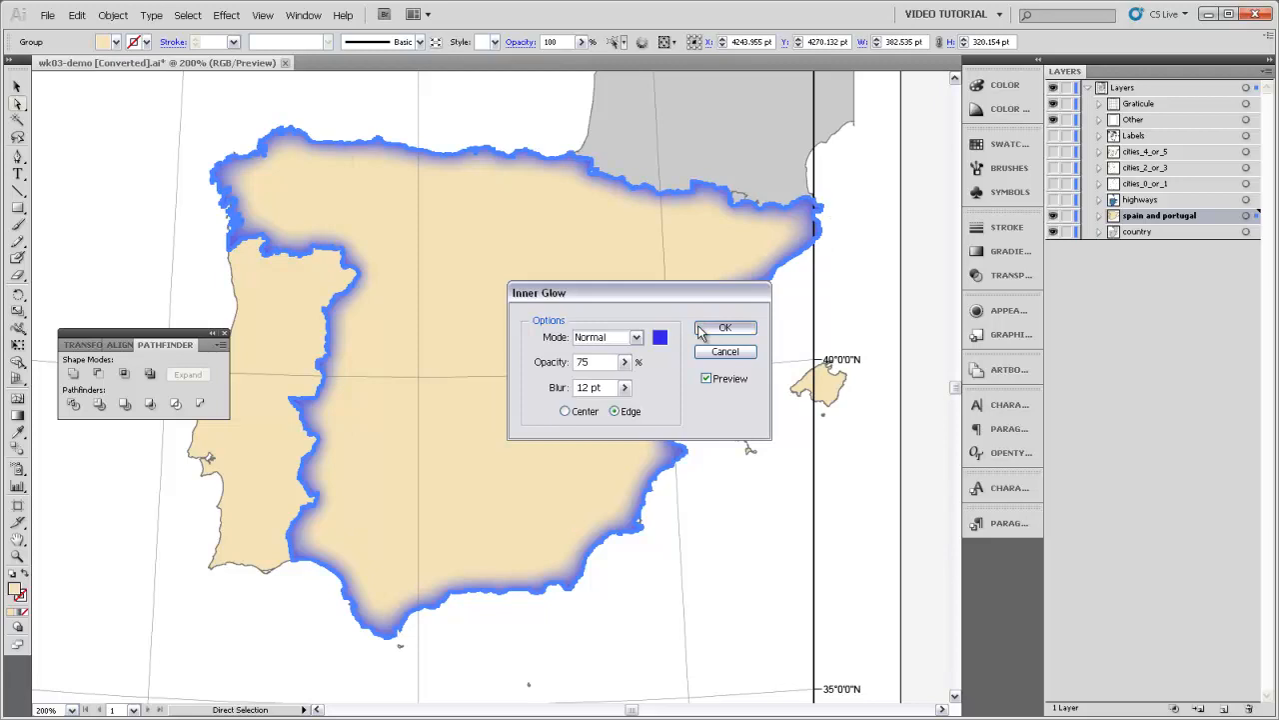
Apply the blue inner glow effect to Spain's outline
{"action": "left_click", "coordinate": [725, 328]}
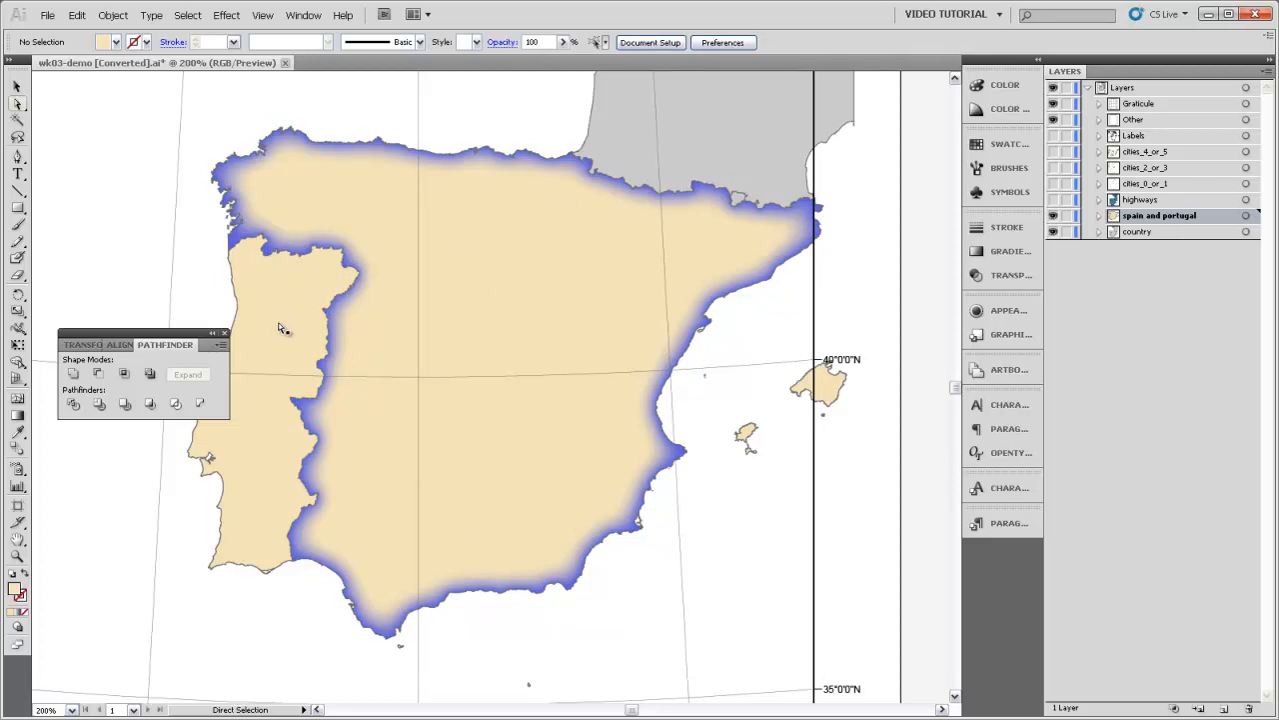
{"action": "mouse_move", "coordinate": [339, 270]}
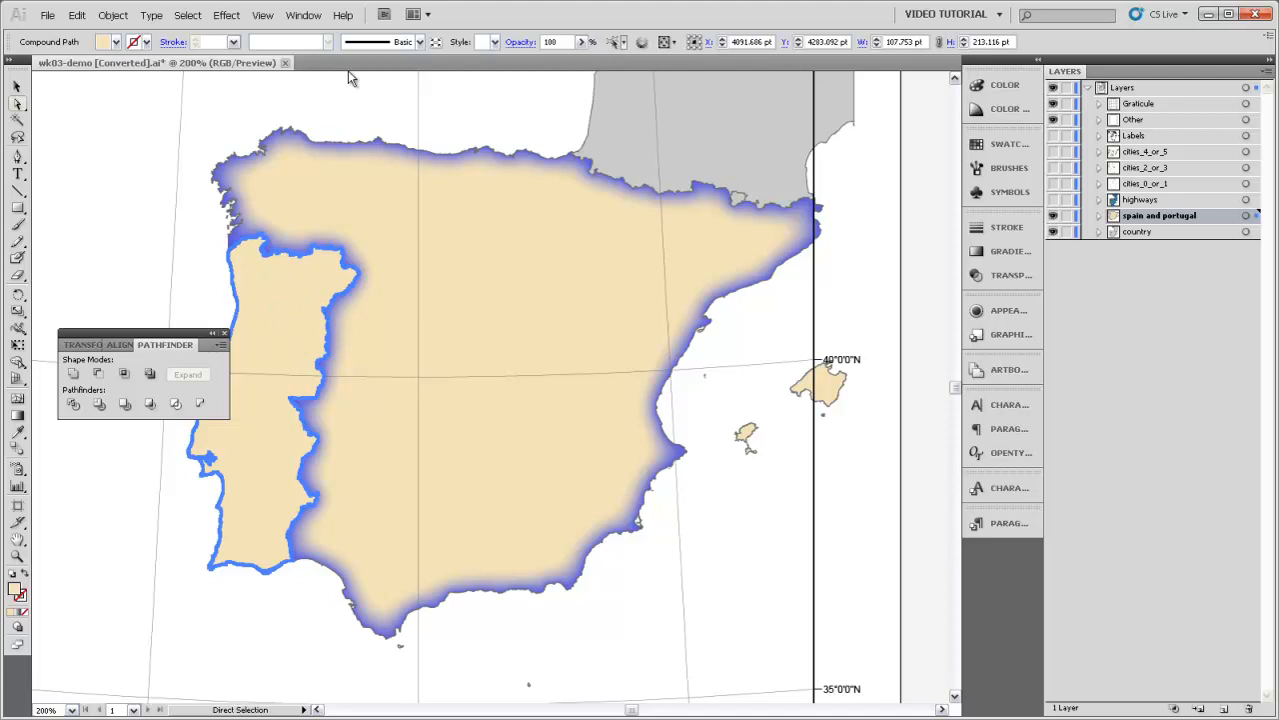
Give Portugal a red F41439 inner glow, previewed and applied
{"action": "left_click", "coordinate": [226, 14]}
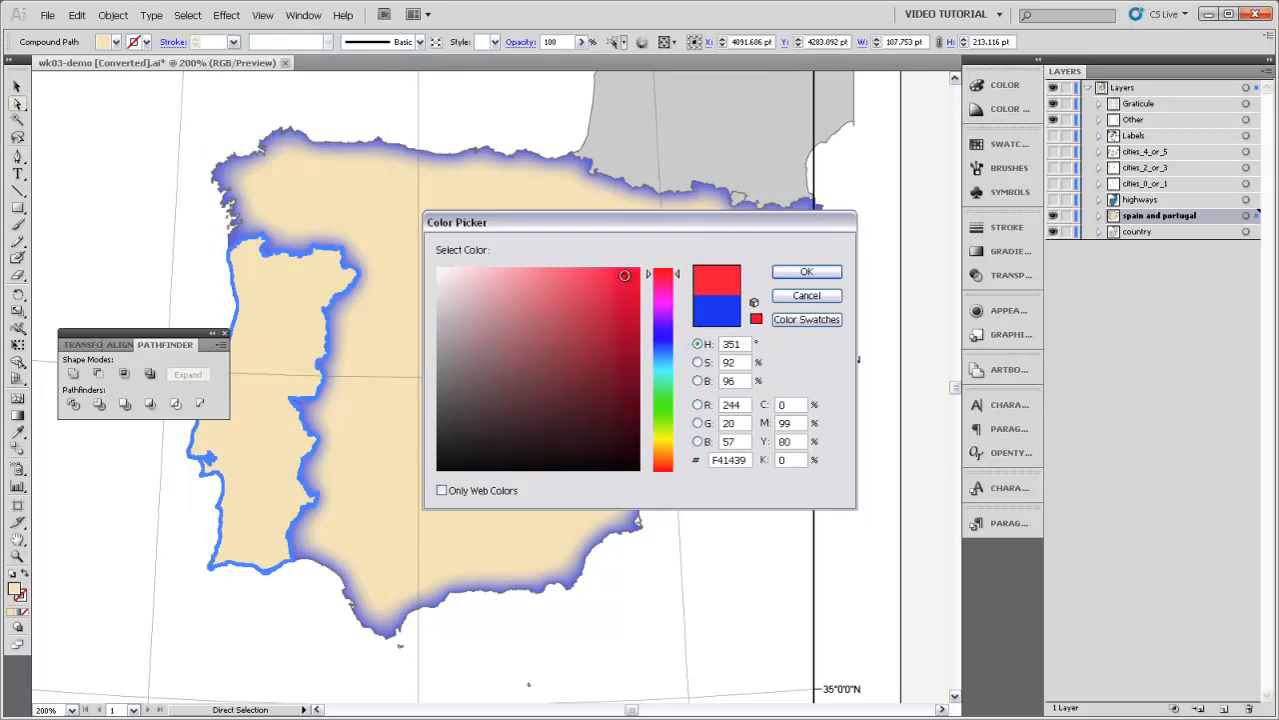
{"action": "left_click", "coordinate": [807, 271]}
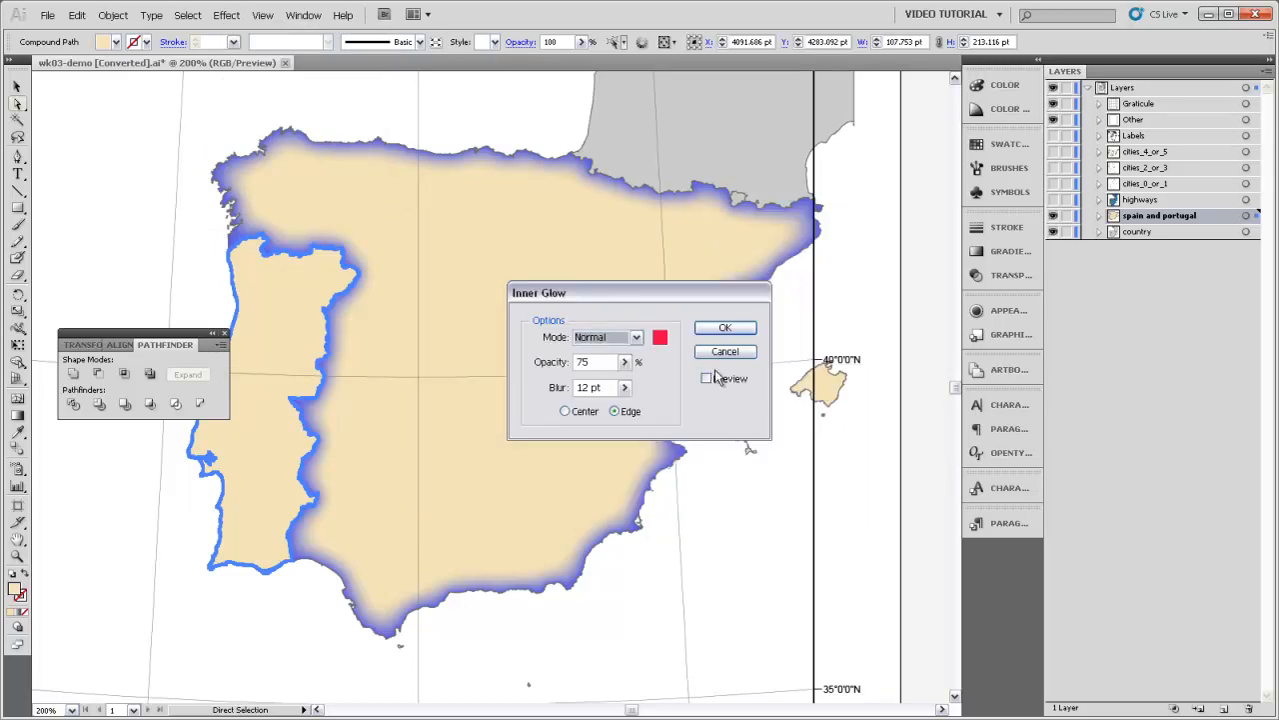
{"action": "left_click", "coordinate": [706, 378]}
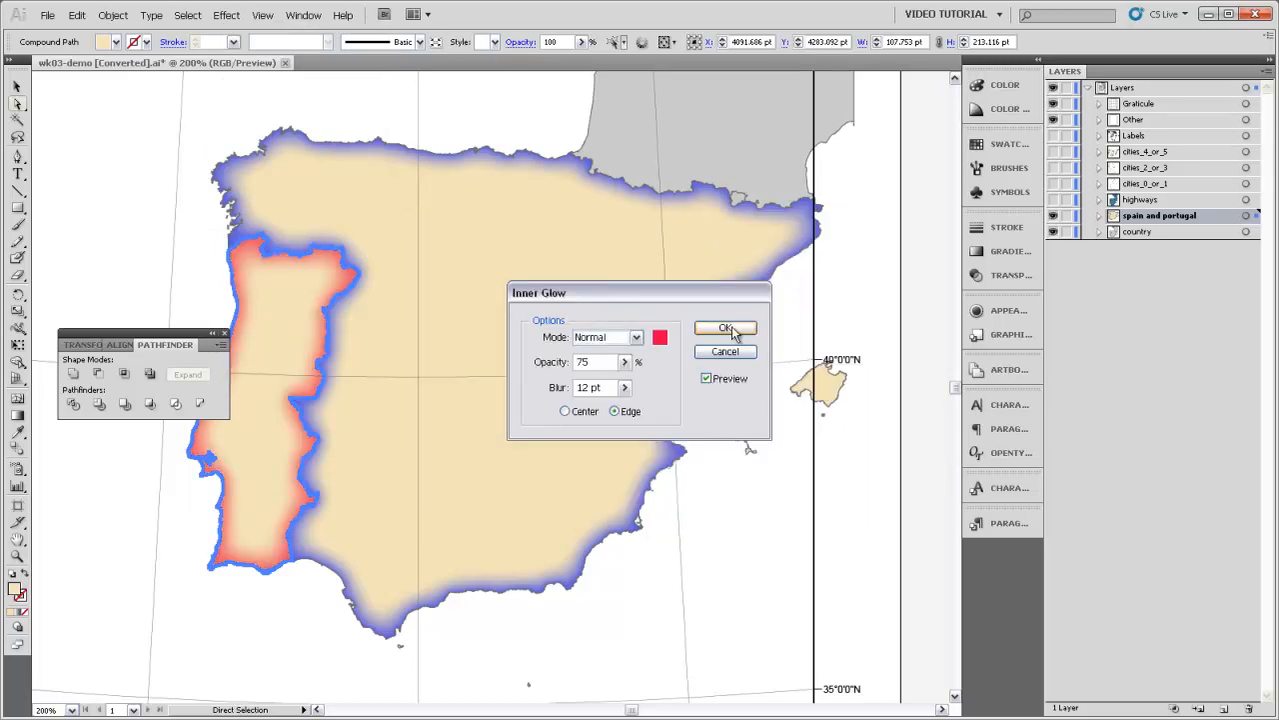
{"action": "left_click", "coordinate": [726, 328]}
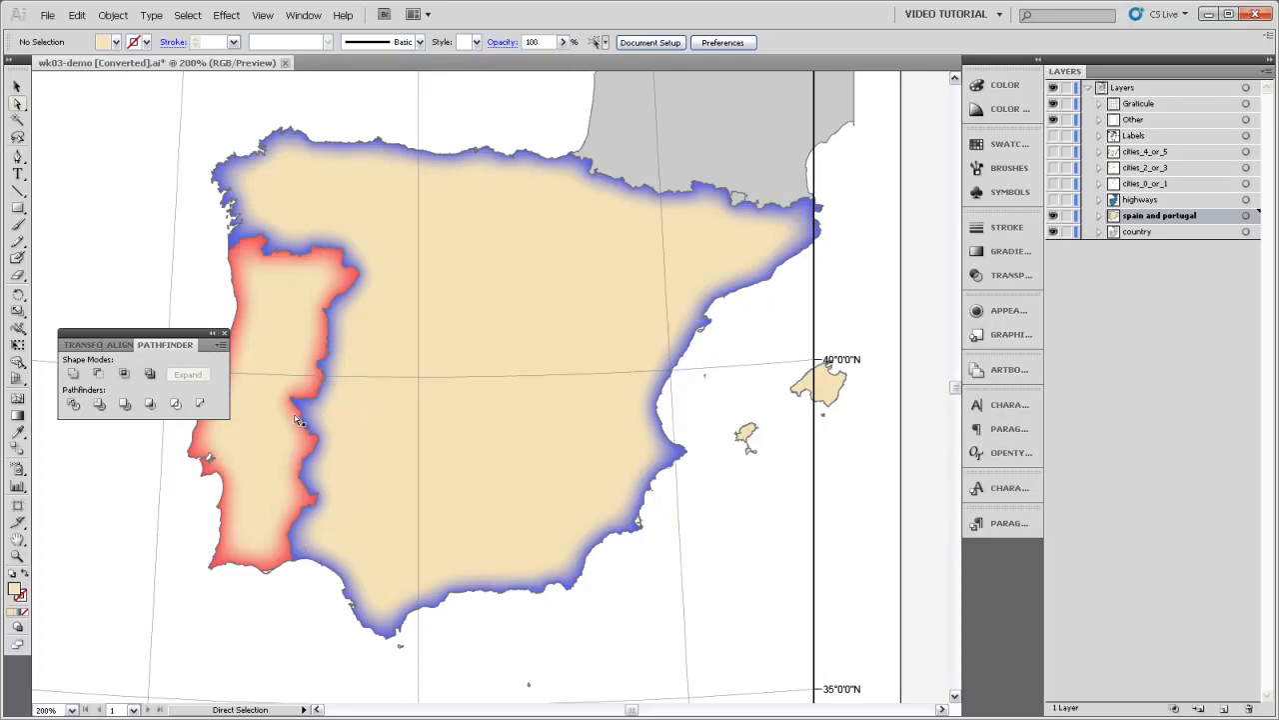
{"action": "mouse_move", "coordinate": [322, 405]}
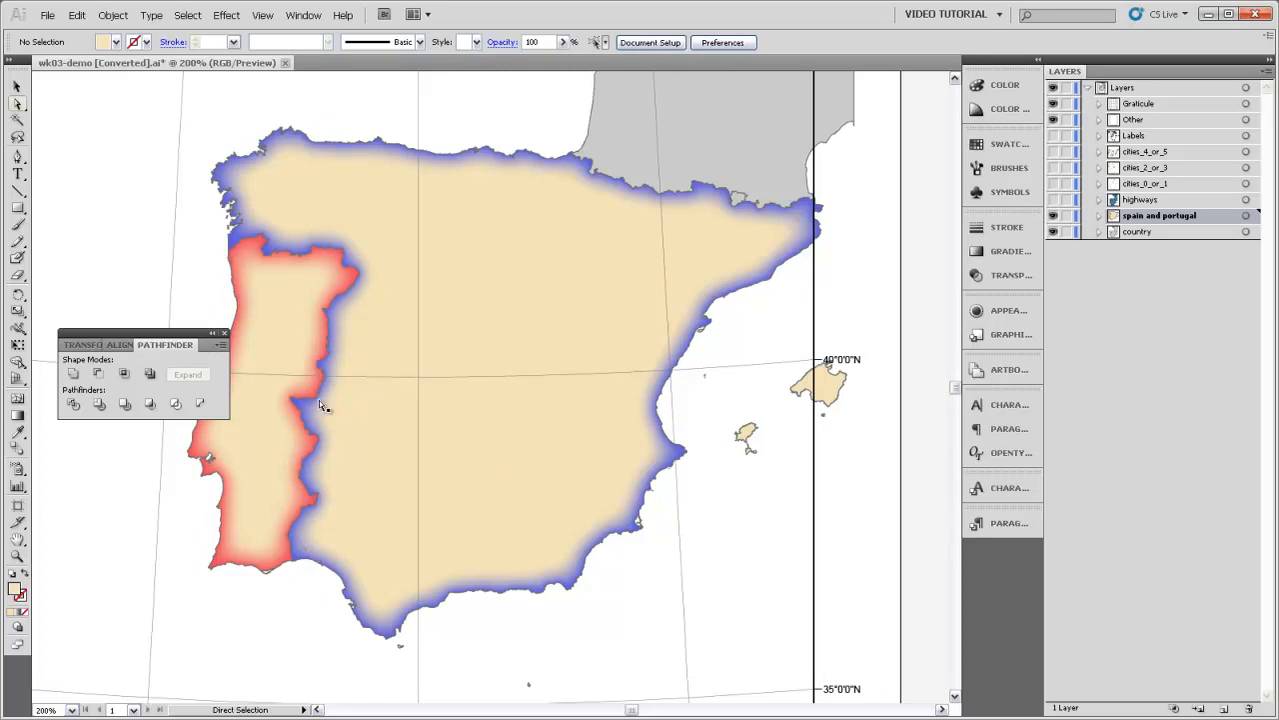
{"action": "mouse_move", "coordinate": [594, 420]}
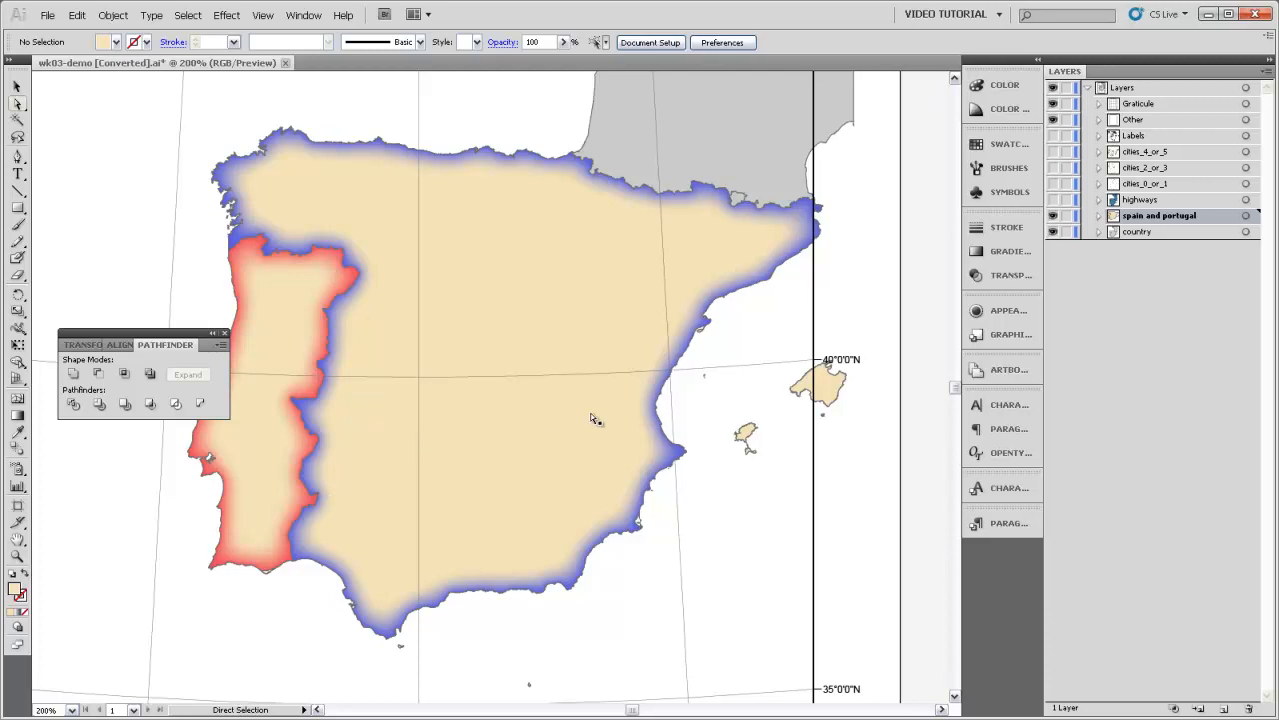